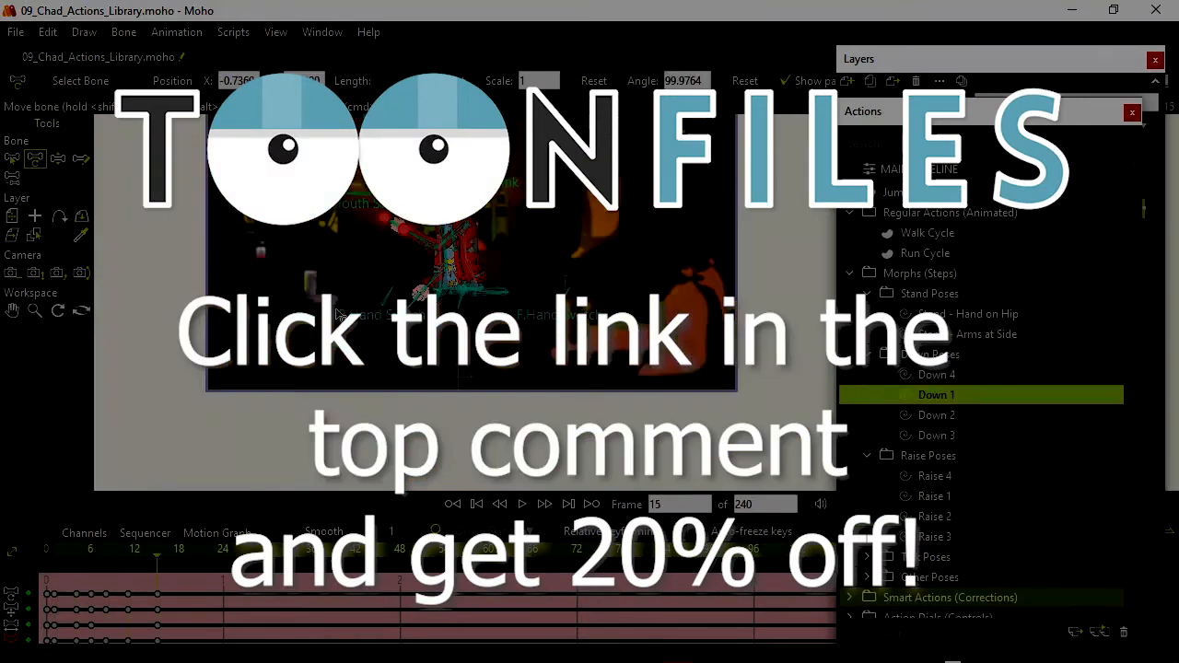
# - Re-sort the action list A–Z, then Z–A, bringing Test Animation and Test Pose to the top
pyautogui.click(985, 313)
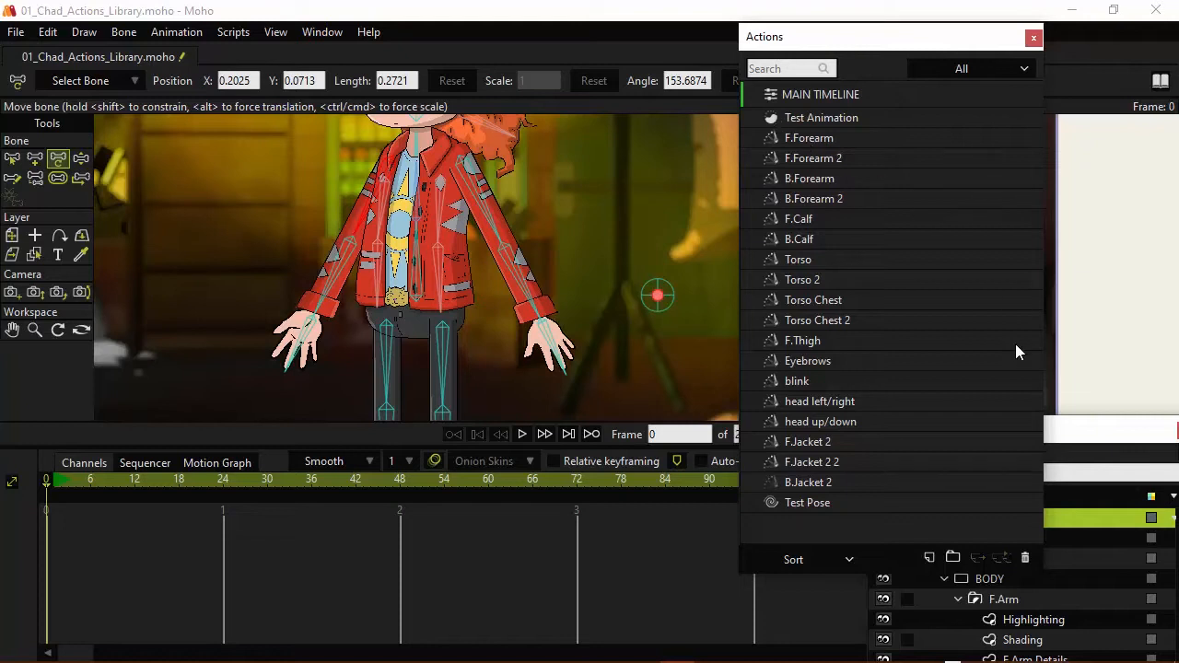
pyautogui.moveTo(885, 489)
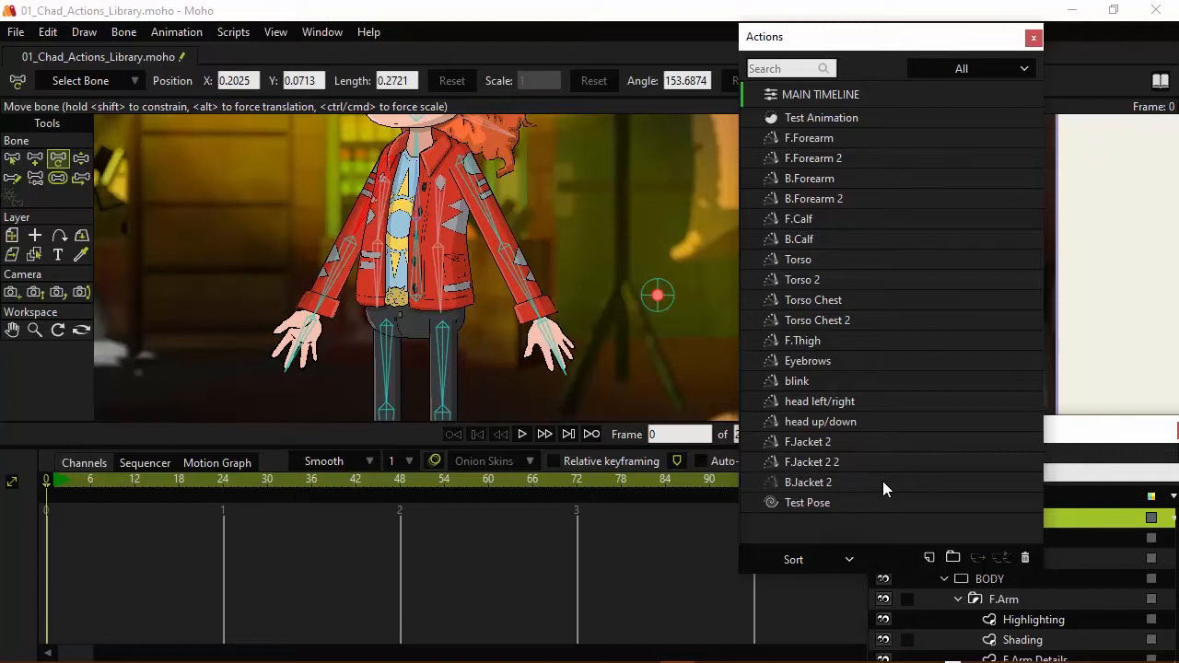
pyautogui.moveTo(834, 548)
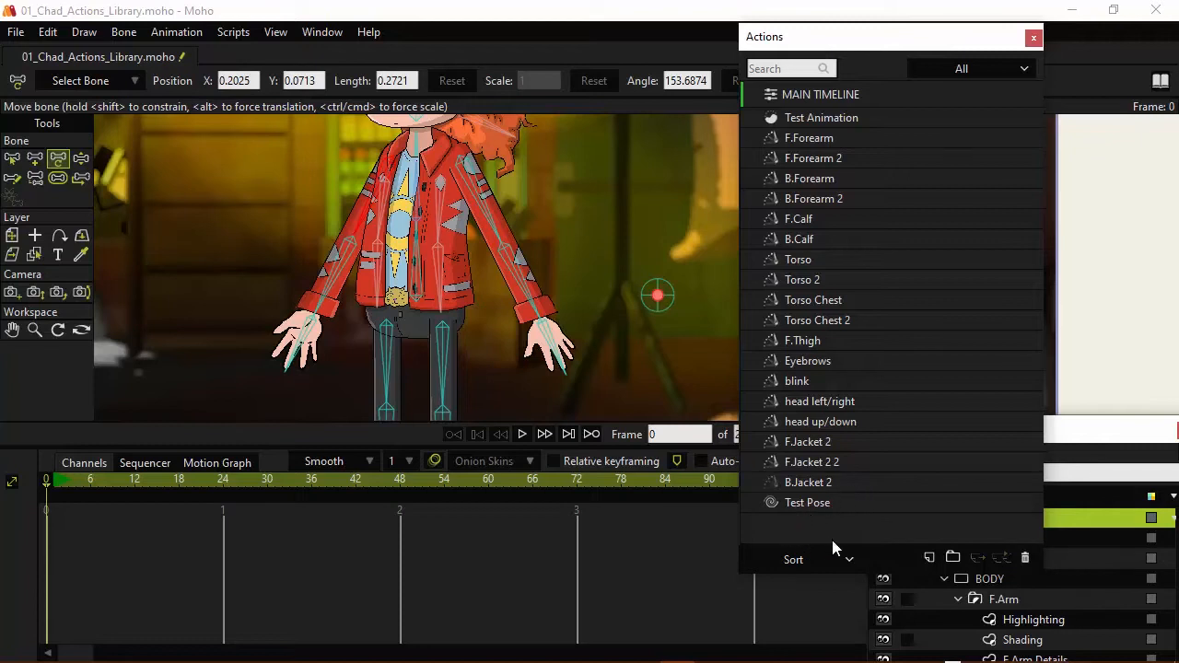
pyautogui.moveTo(839, 557)
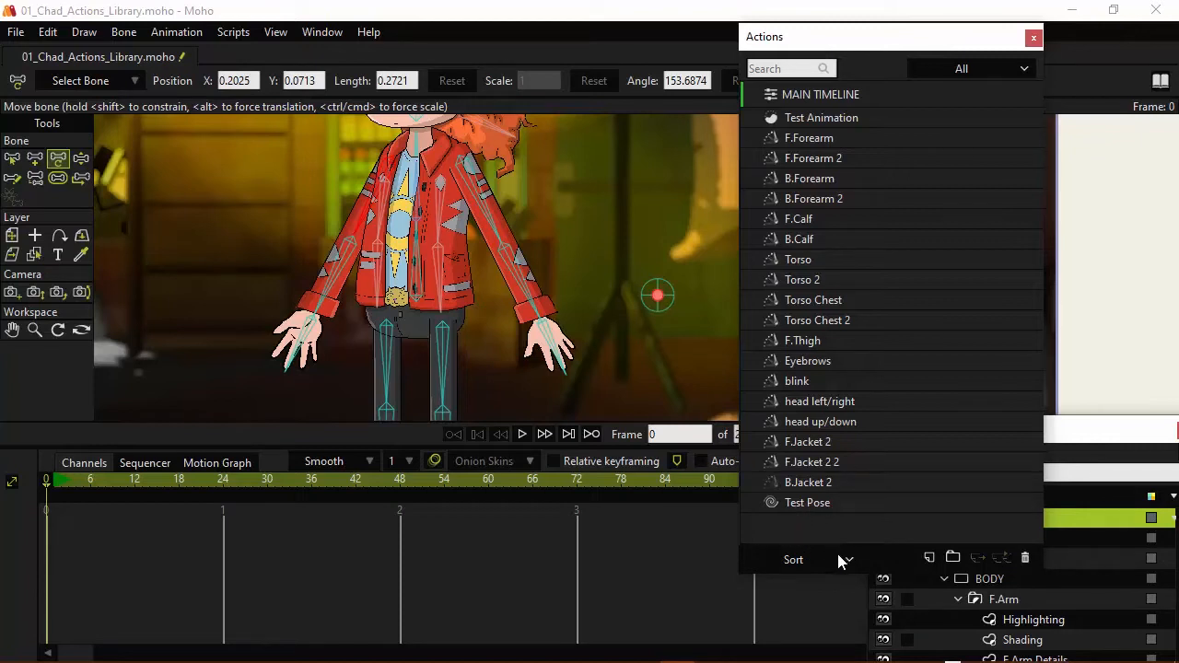
pyautogui.moveTo(845, 564)
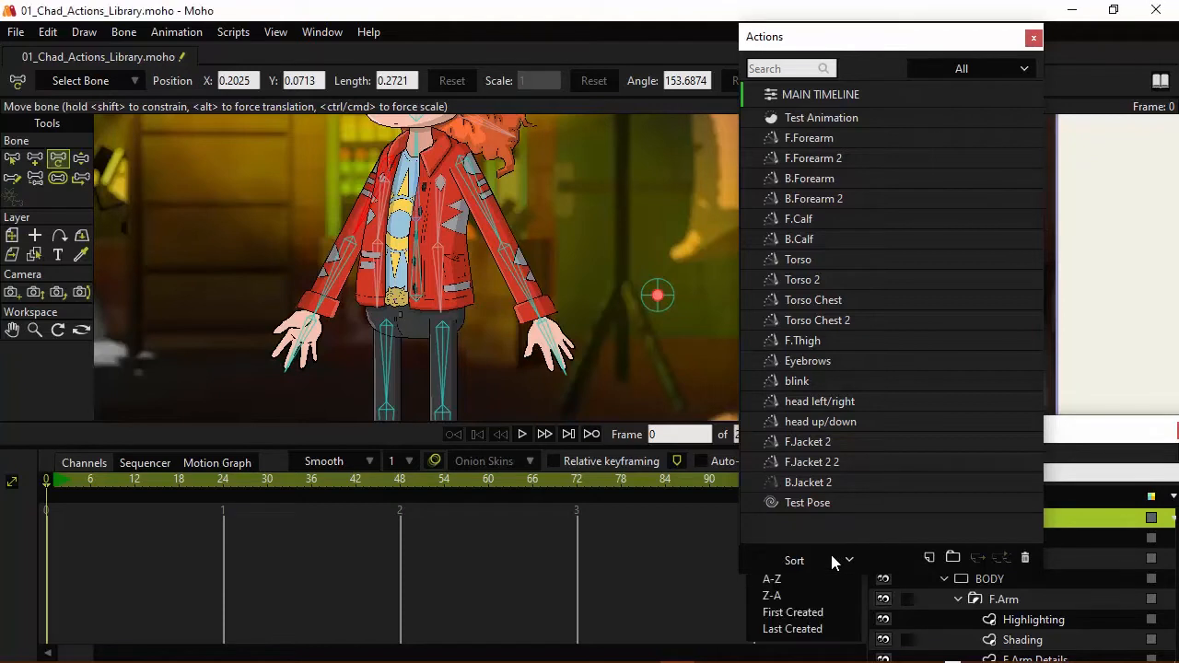
pyautogui.moveTo(795, 578)
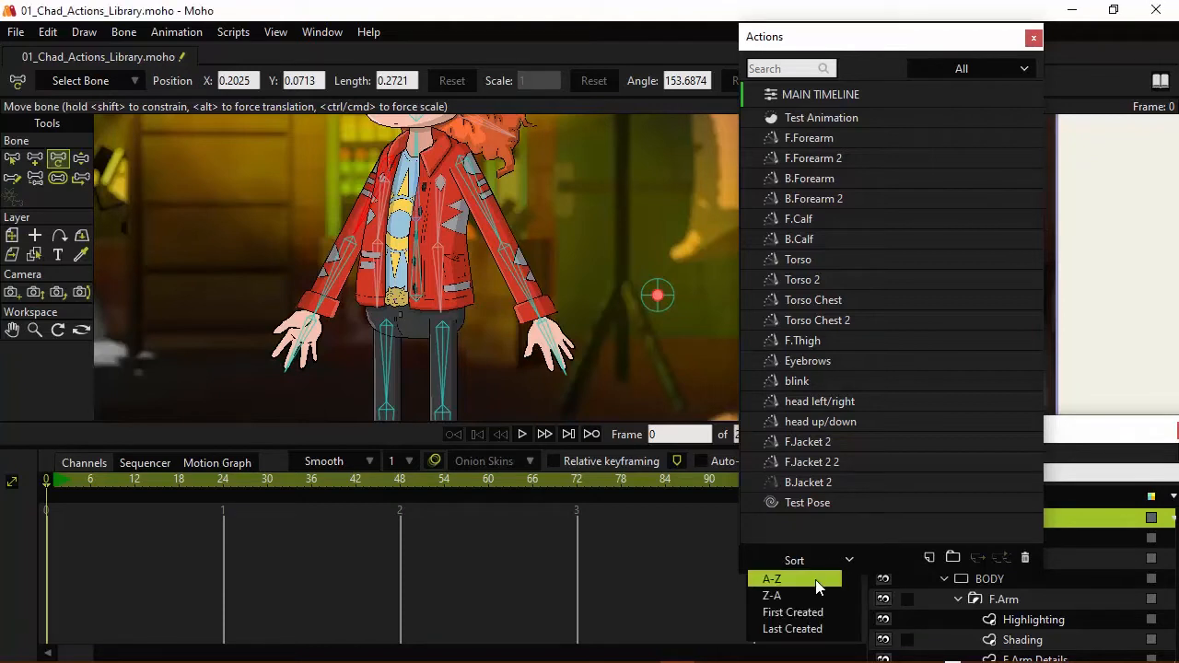
pyautogui.click(772, 578)
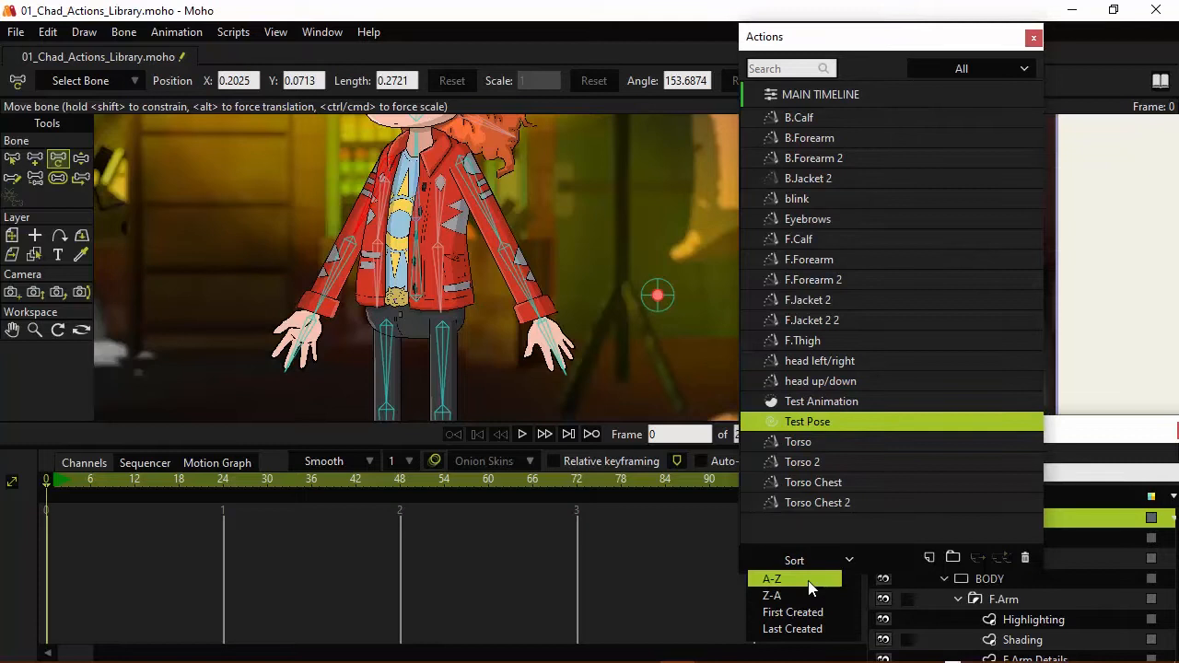
pyautogui.click(772, 595)
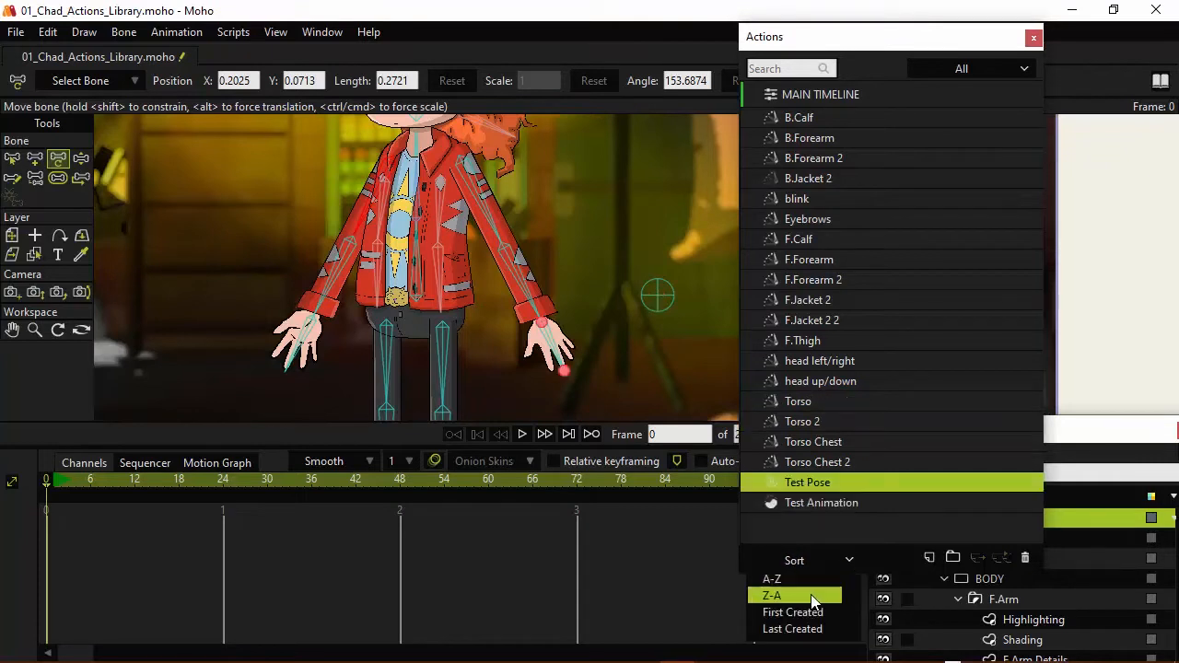
pyautogui.click(773, 595)
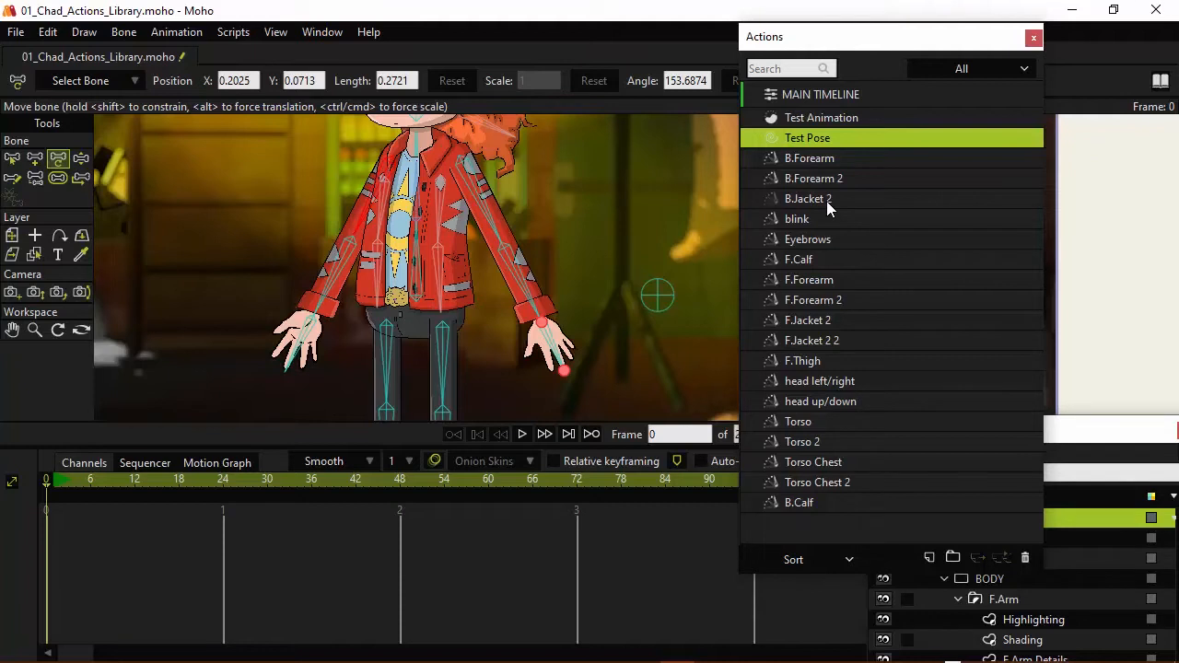
pyautogui.moveTo(933, 571)
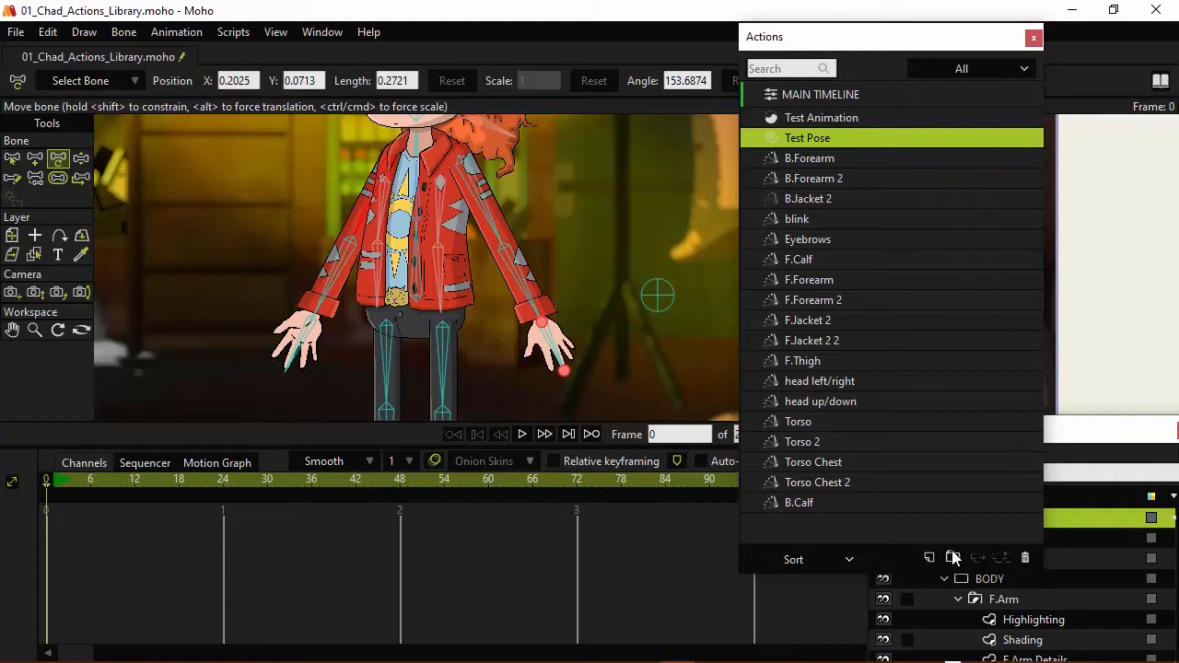
pyautogui.moveTo(954, 557)
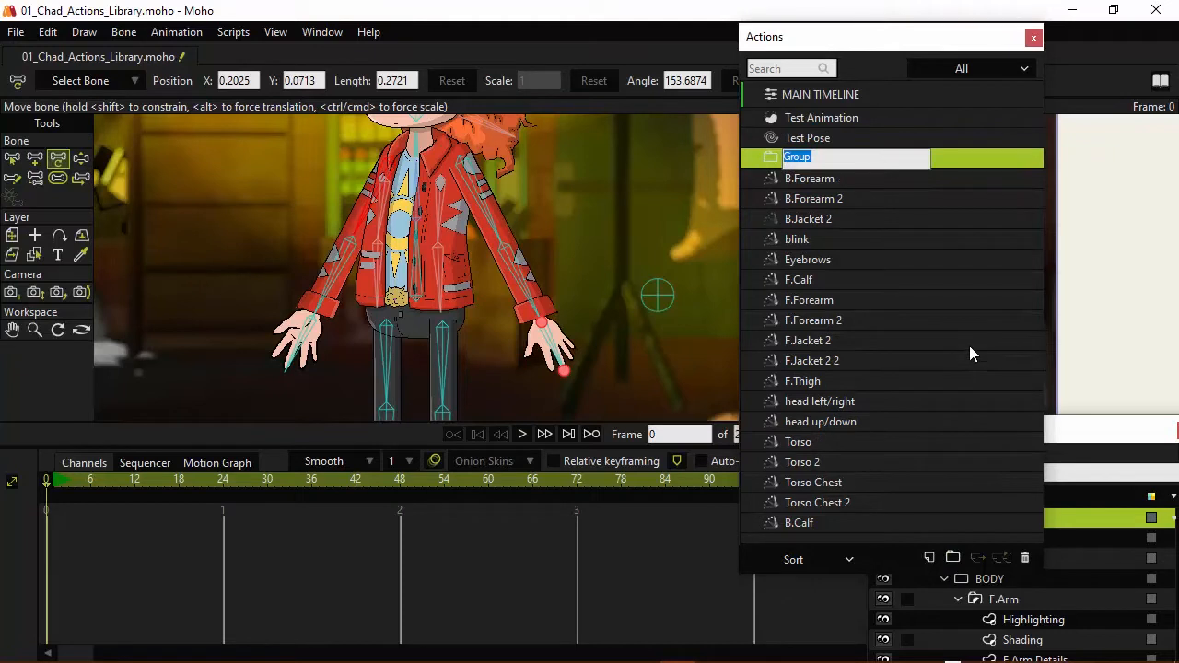
# - Name the new action group 'Morphs (Steps)'
pyautogui.write('Morphs (Steps')
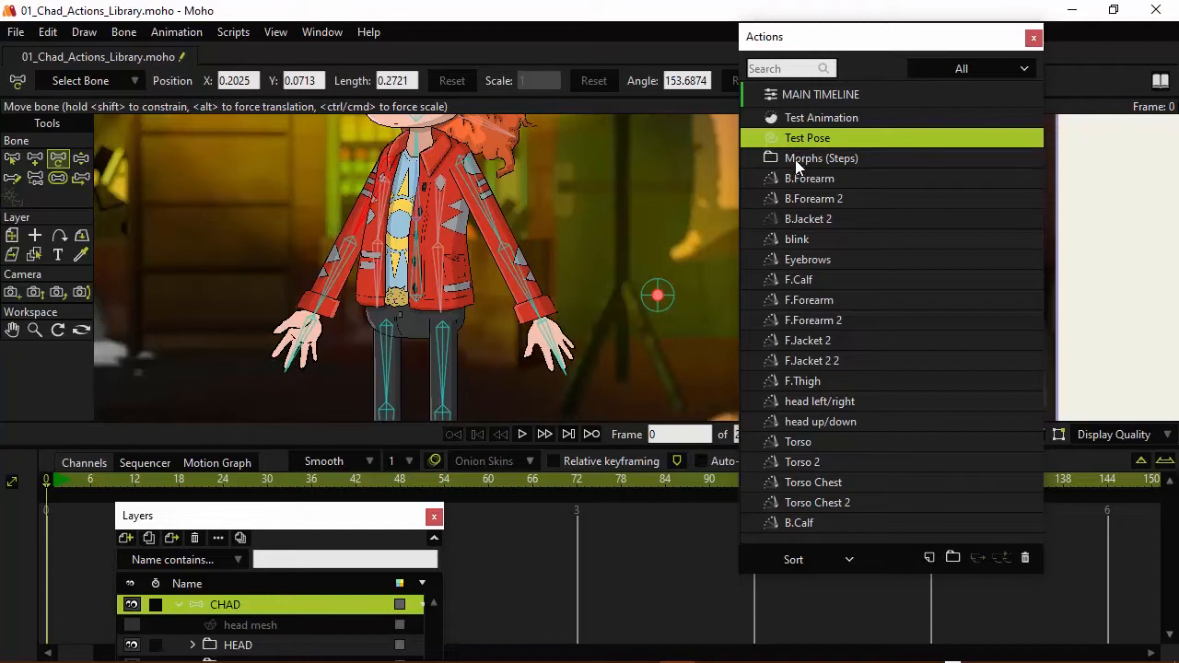
pyautogui.moveTo(799, 146)
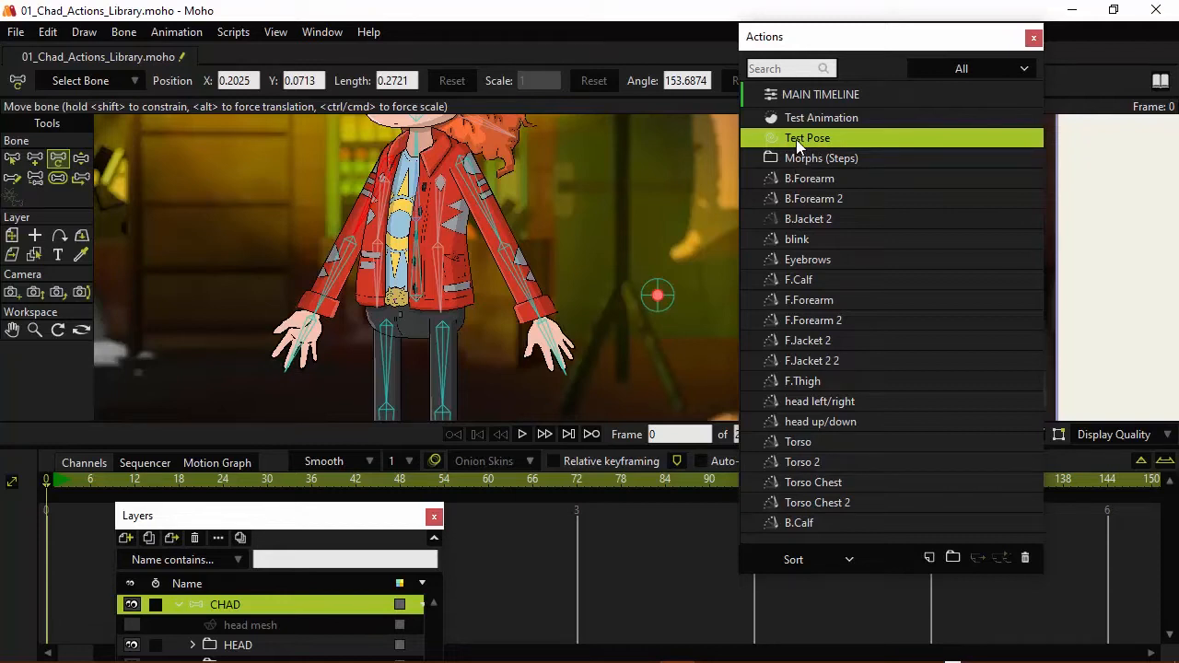
pyautogui.moveTo(800, 164)
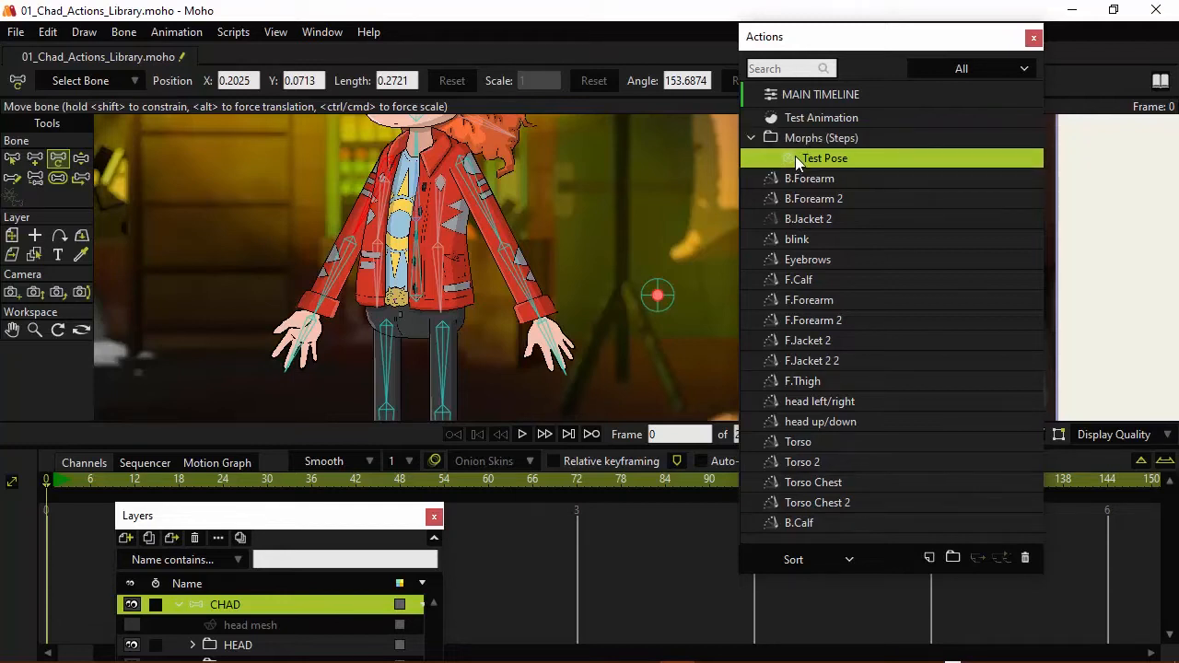
# - Collapse and re-expand the Morphs (Steps) folder, then select Test Animation
pyautogui.click(751, 137)
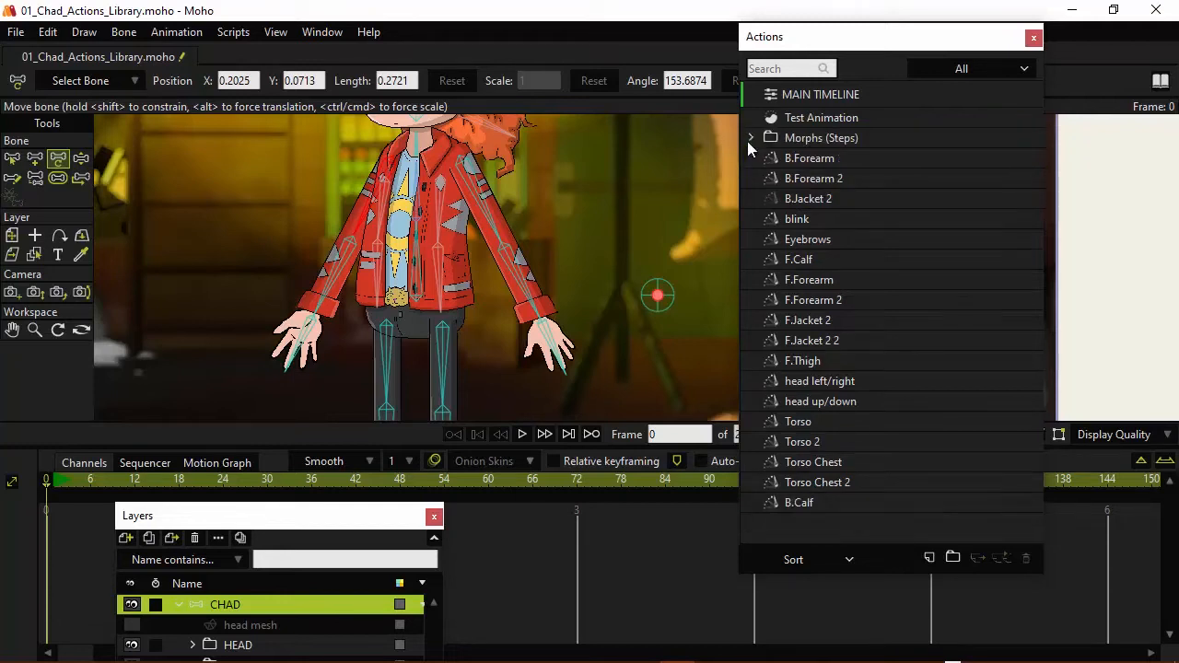
pyautogui.click(751, 137)
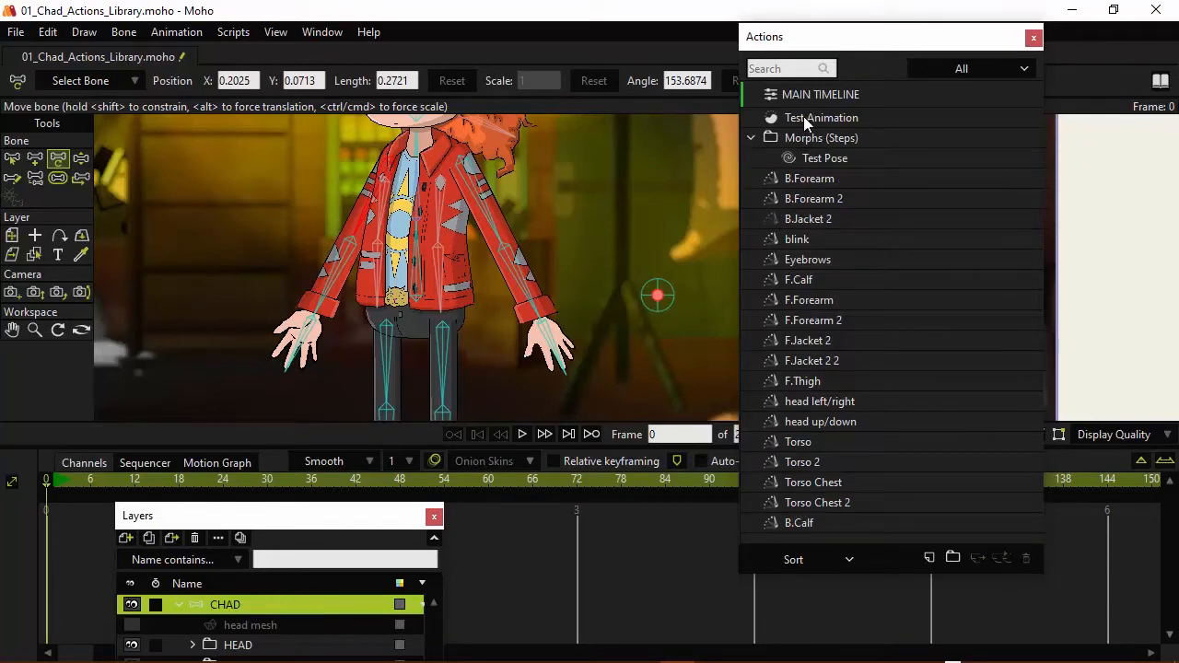
pyautogui.click(821, 117)
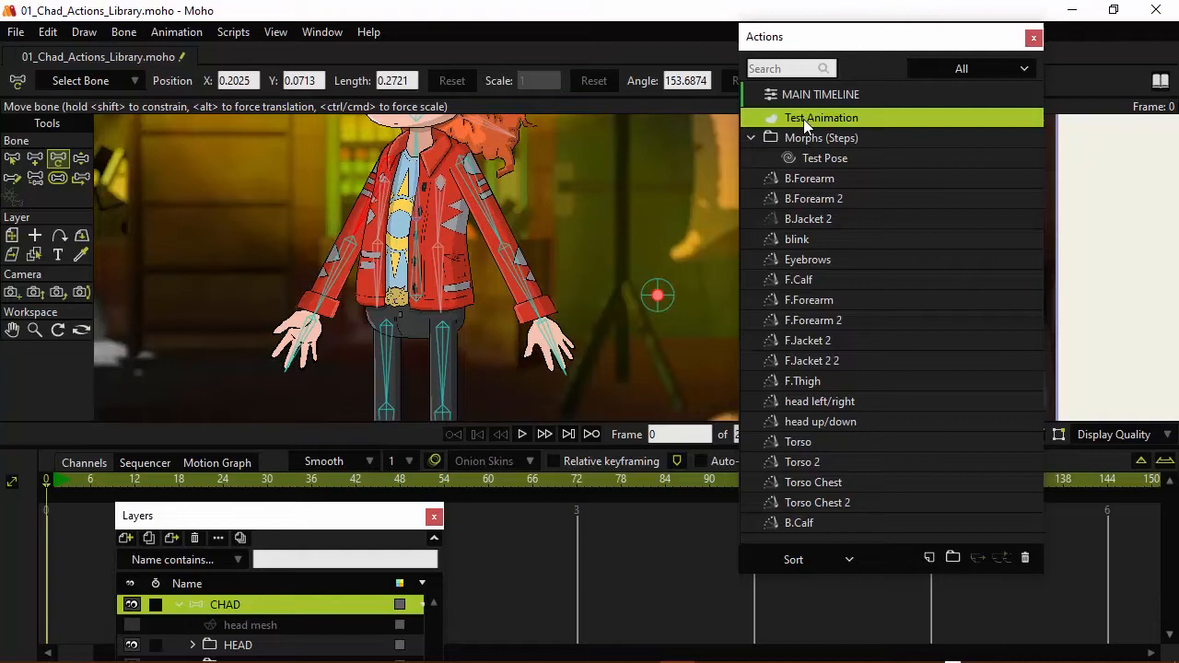
pyautogui.moveTo(801, 124)
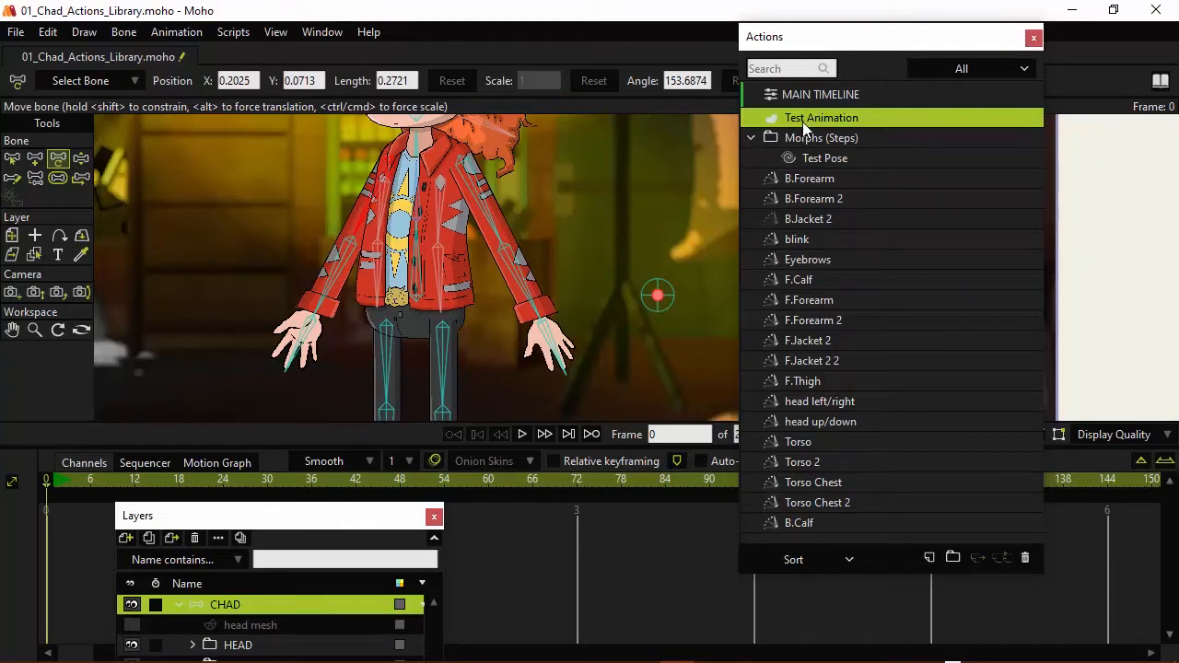
pyautogui.moveTo(930, 559)
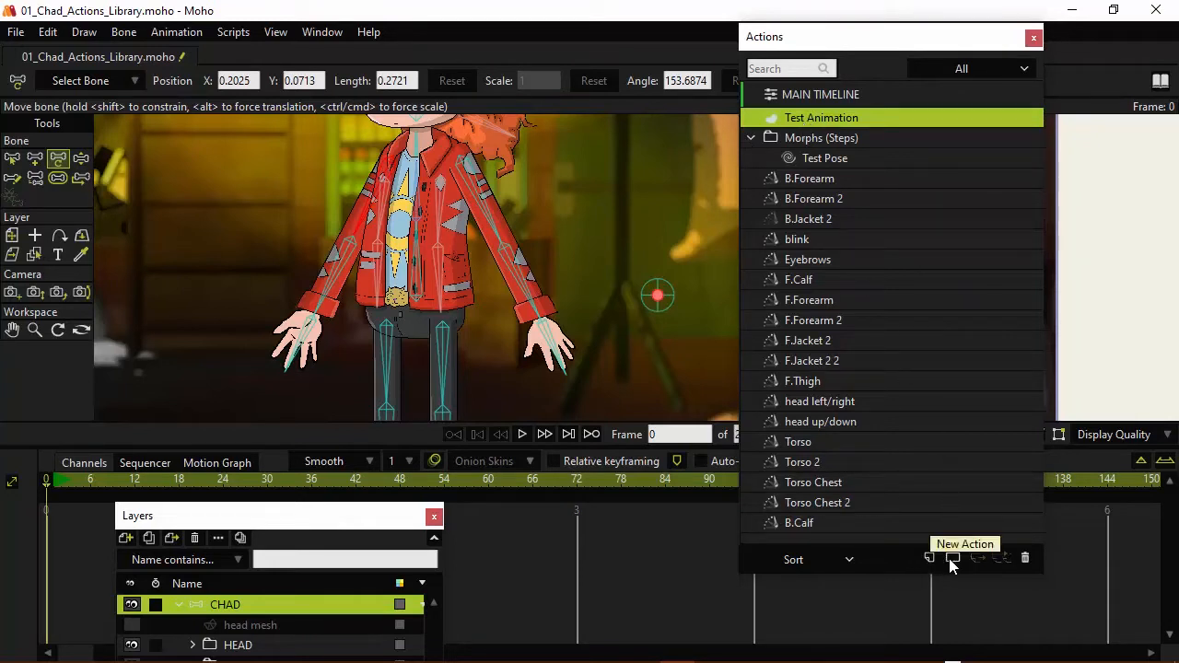
# - Create a new folder named 'Regular Actions (Animated)' and select Test Animation
pyautogui.click(953, 557)
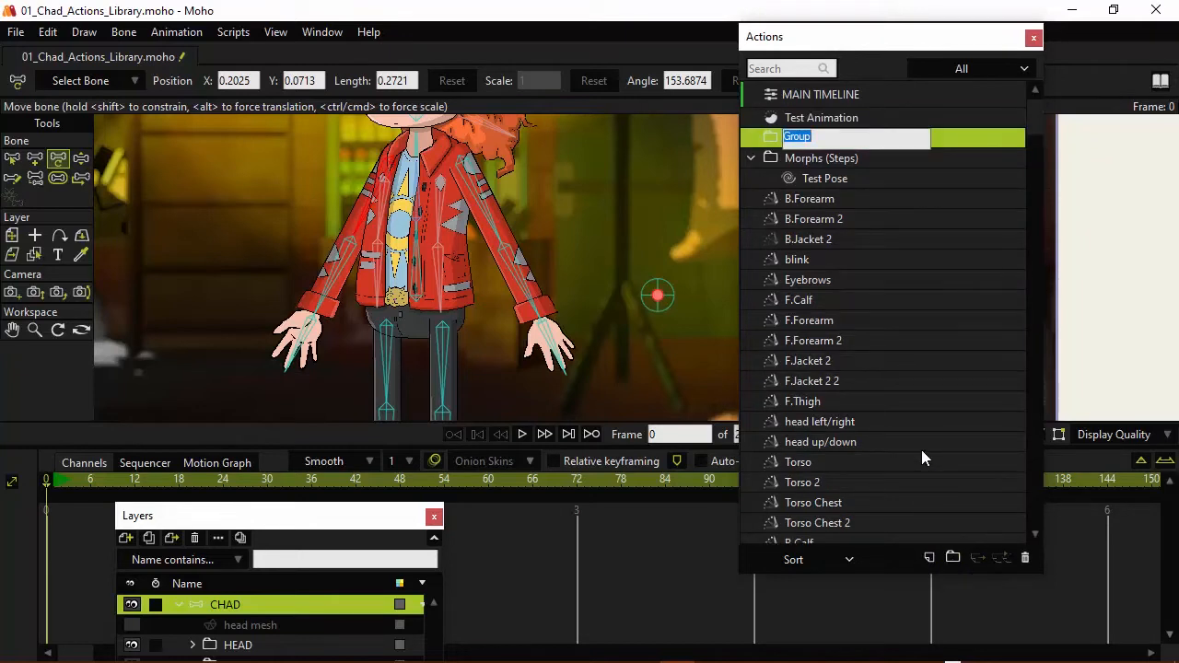
pyautogui.write('Action')
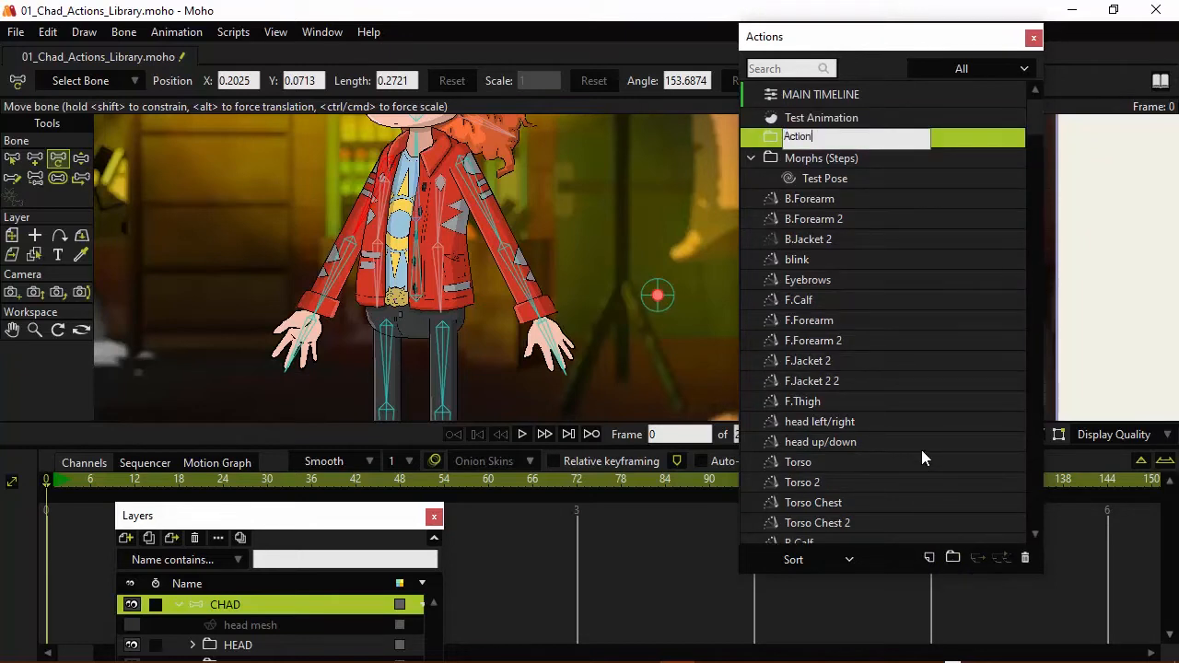
pyautogui.write('Regular')
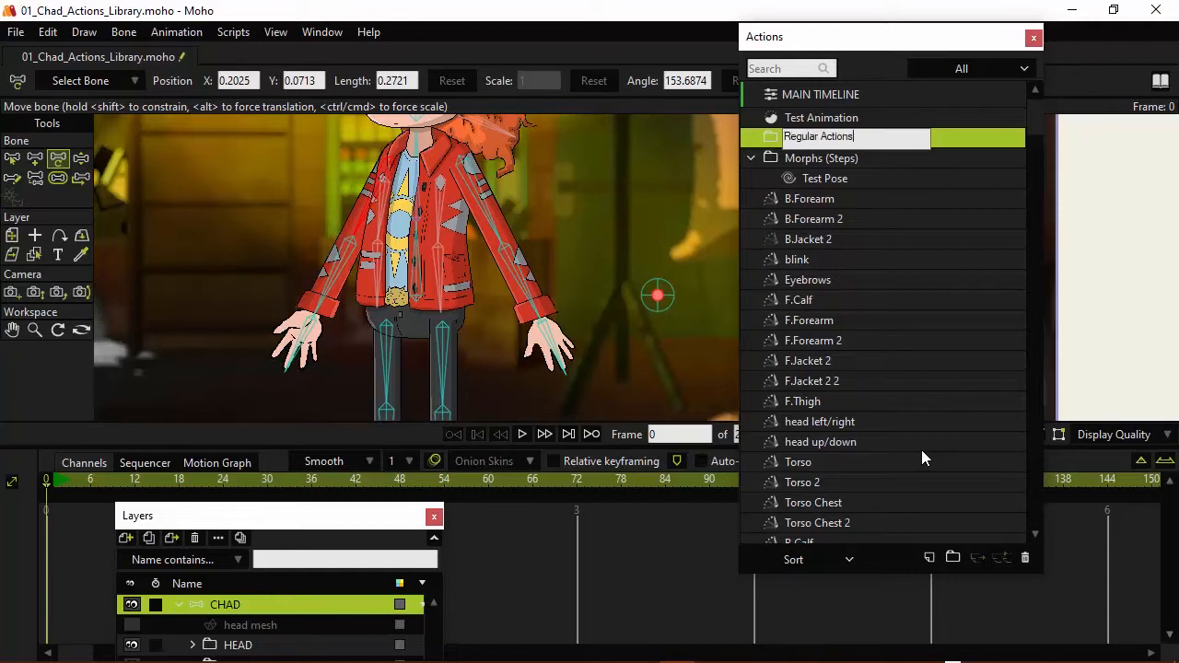
pyautogui.write('(Animated')
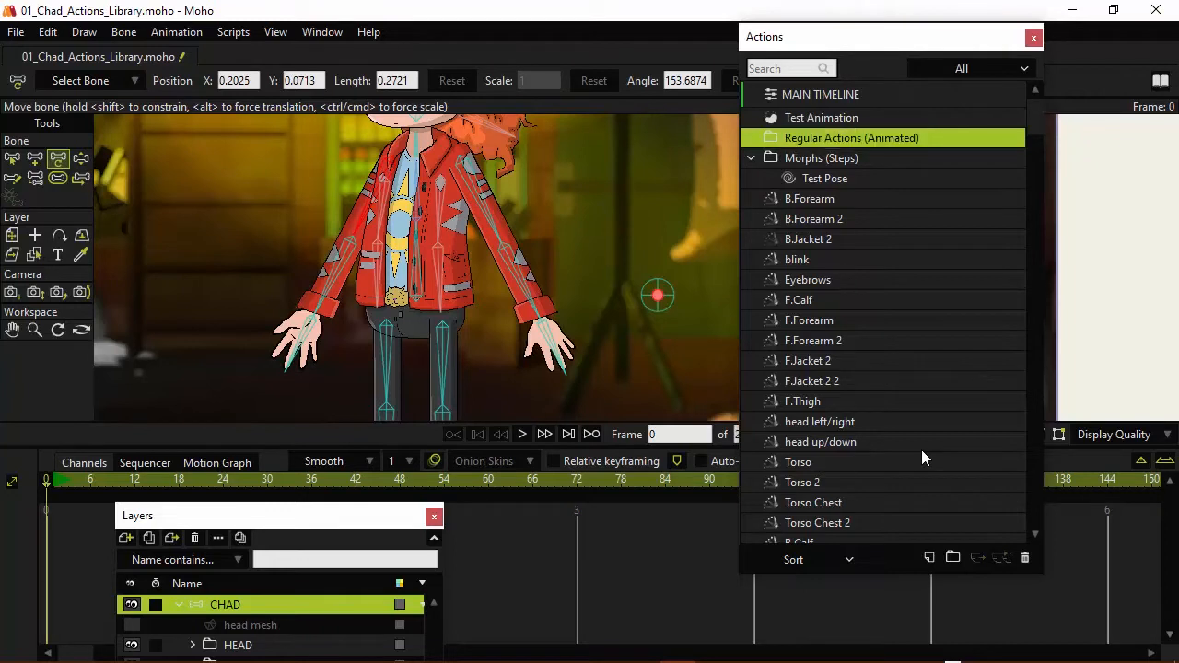
pyautogui.click(821, 117)
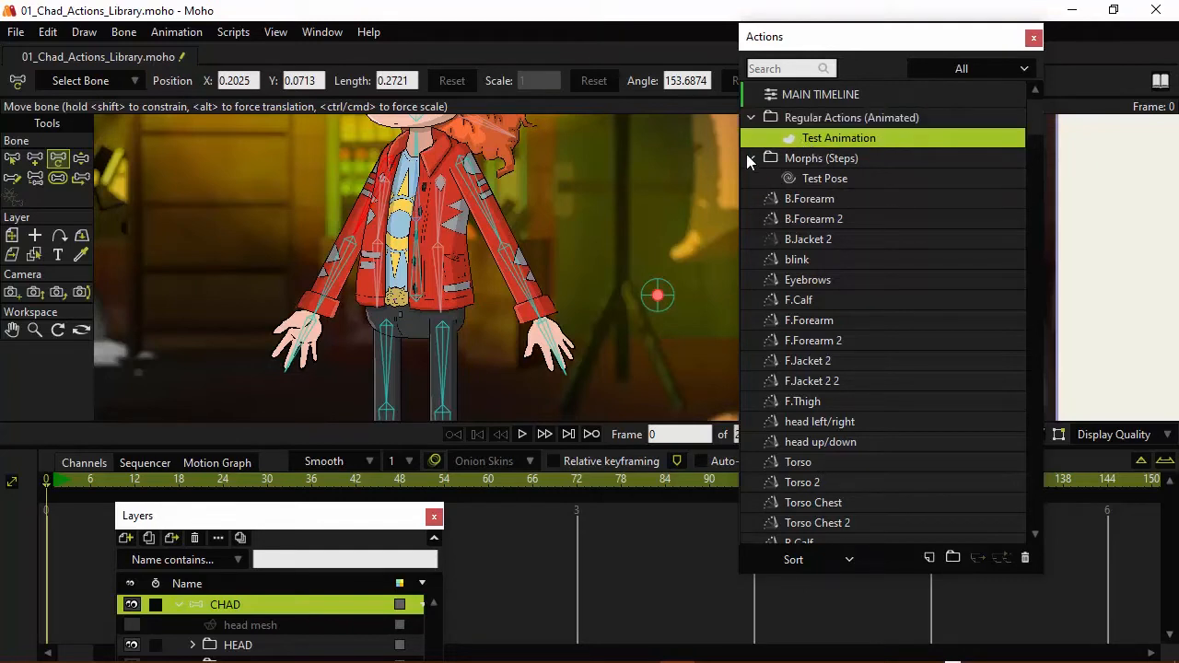
# - Collapse the Morphs (Steps) and Regular Actions (Animated) folders
pyautogui.click(750, 158)
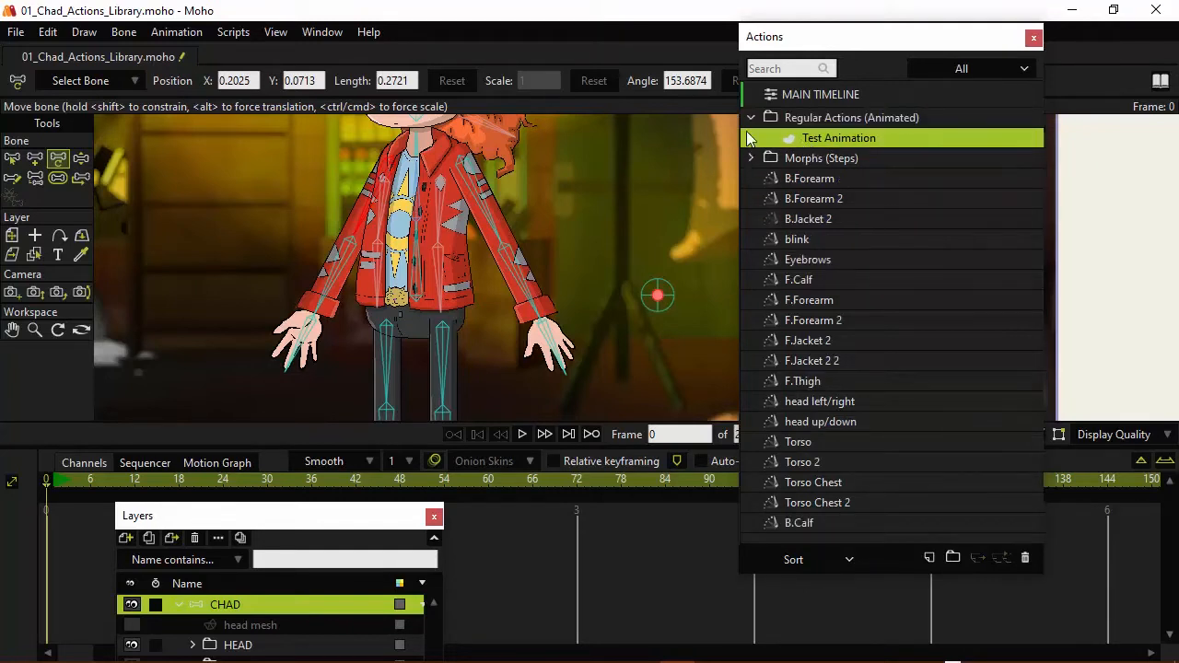
pyautogui.click(751, 117)
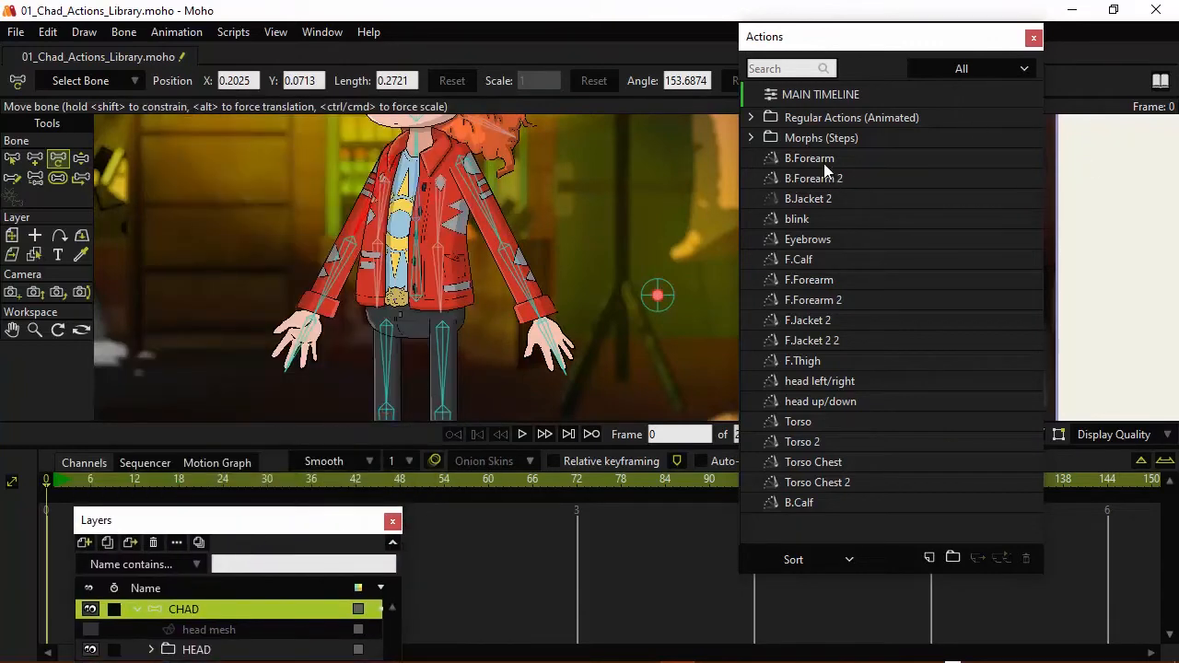
pyautogui.click(809, 158)
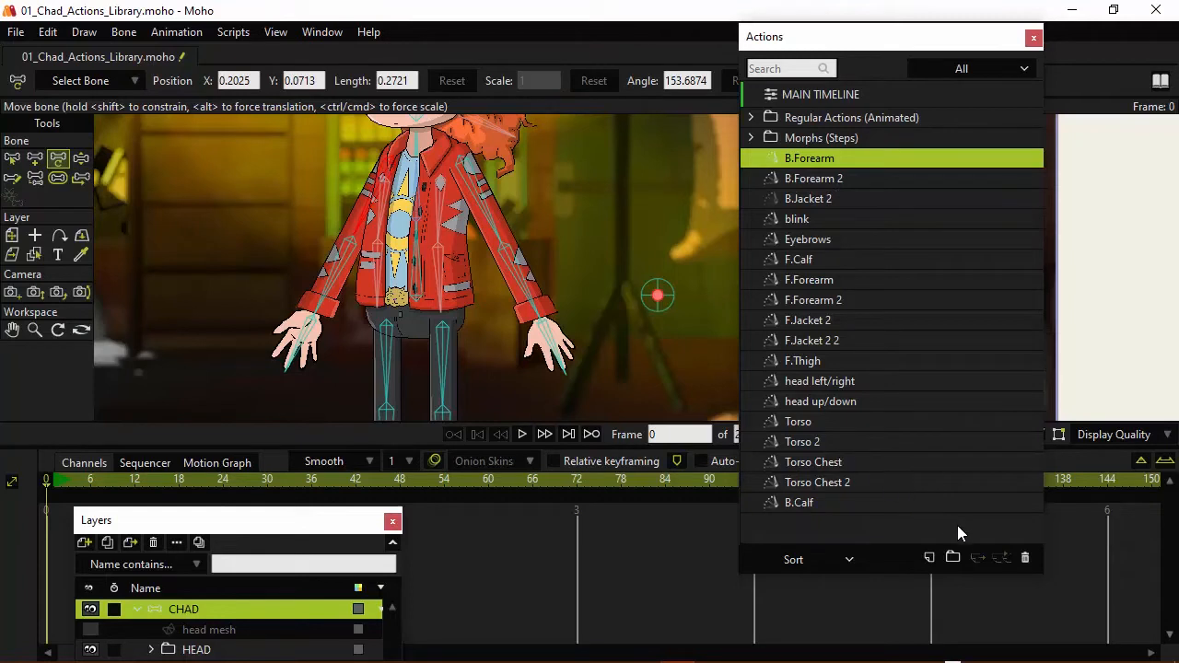
pyautogui.moveTo(954, 560)
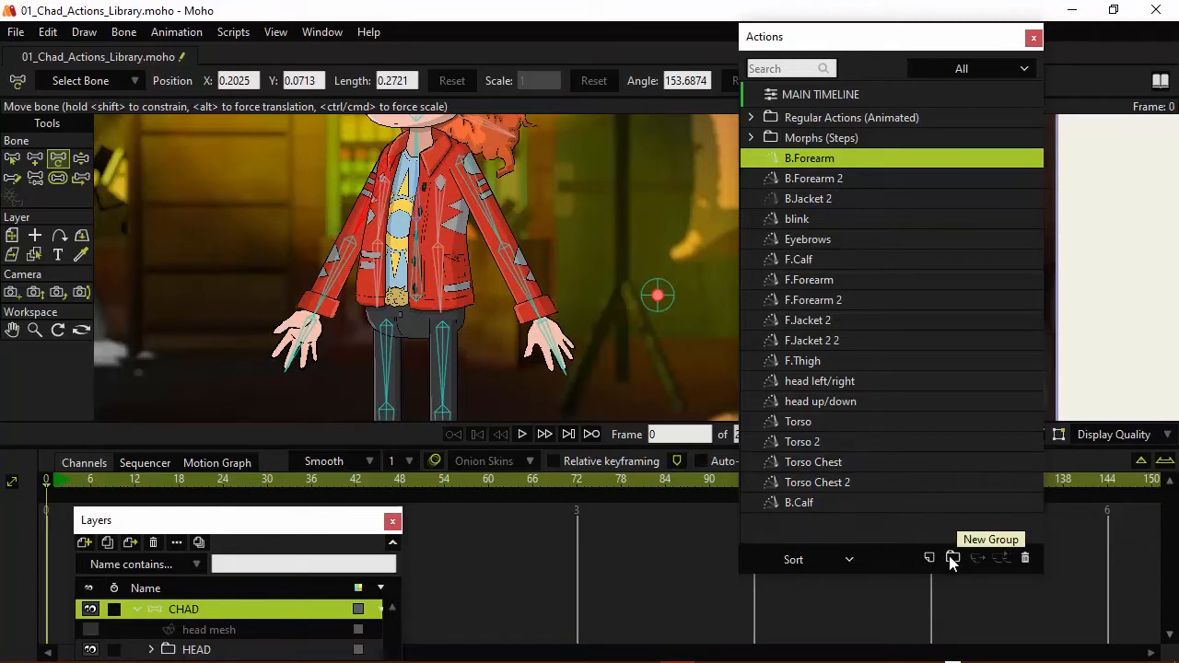
pyautogui.moveTo(806, 510)
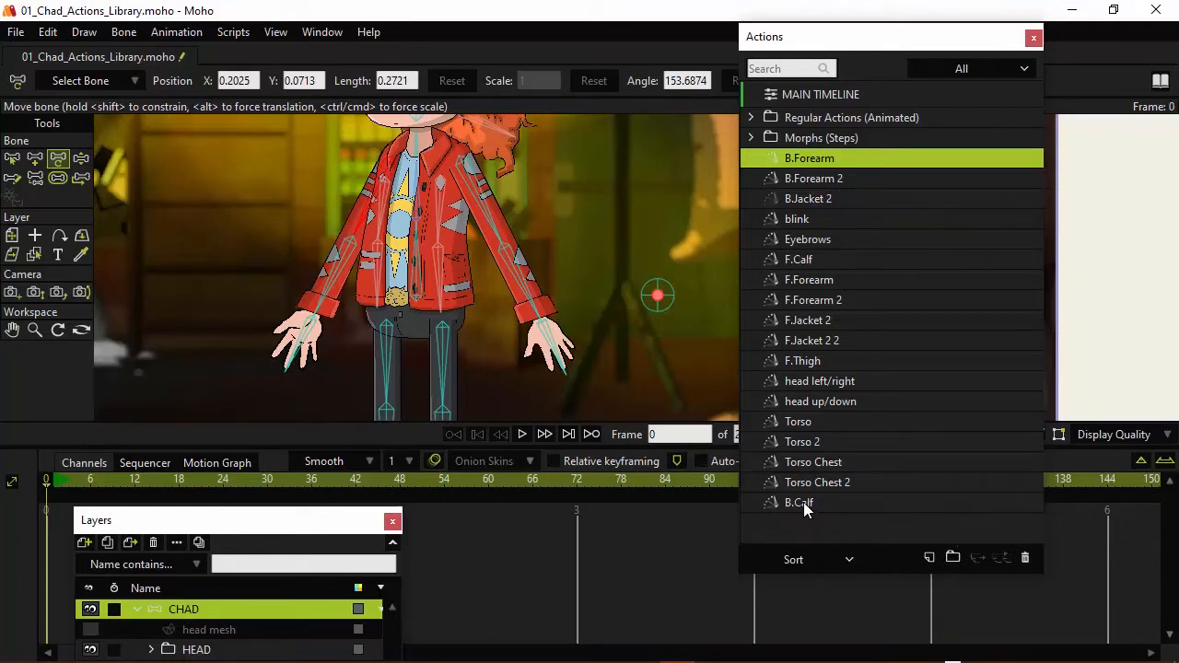
pyautogui.click(954, 558)
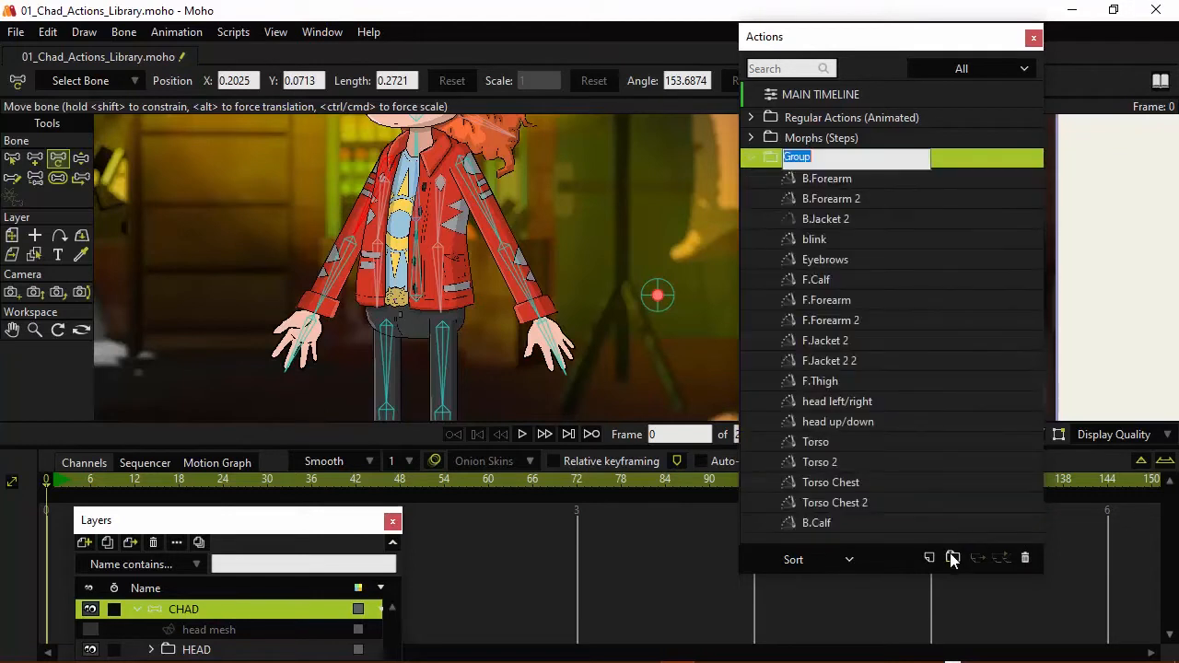
pyautogui.moveTo(931, 406)
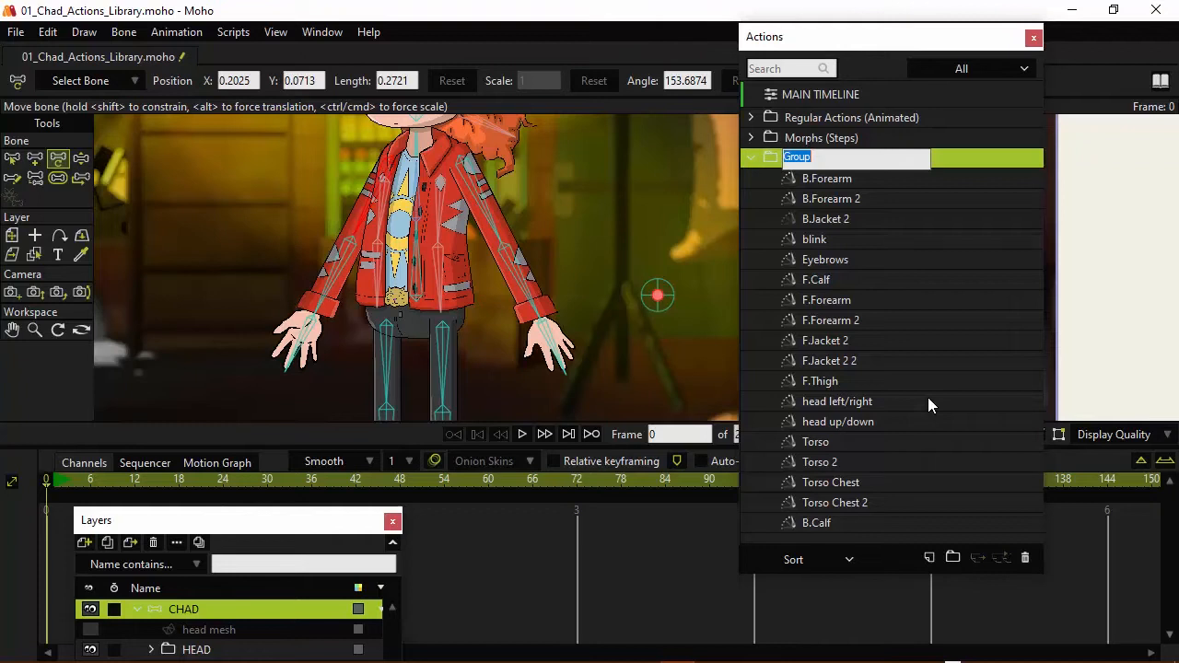
# - Rename the third folder 'Smart Actions (Corrections)' and collapse it
pyautogui.write('Smart')
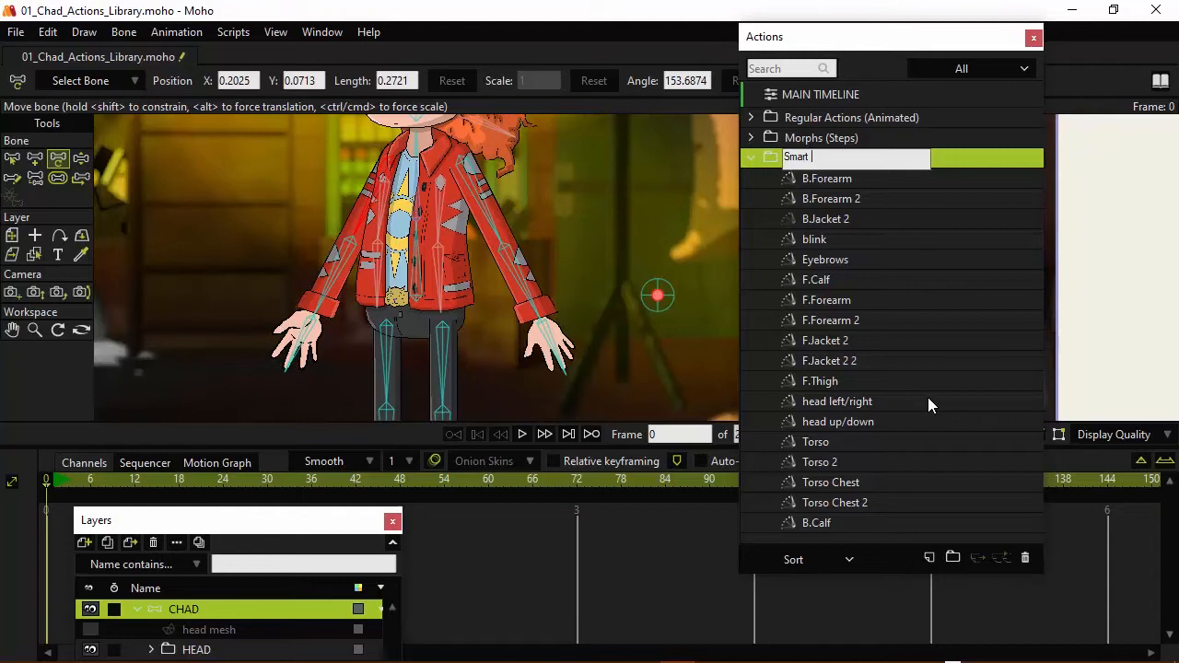
pyautogui.write('Actions (Corrections')
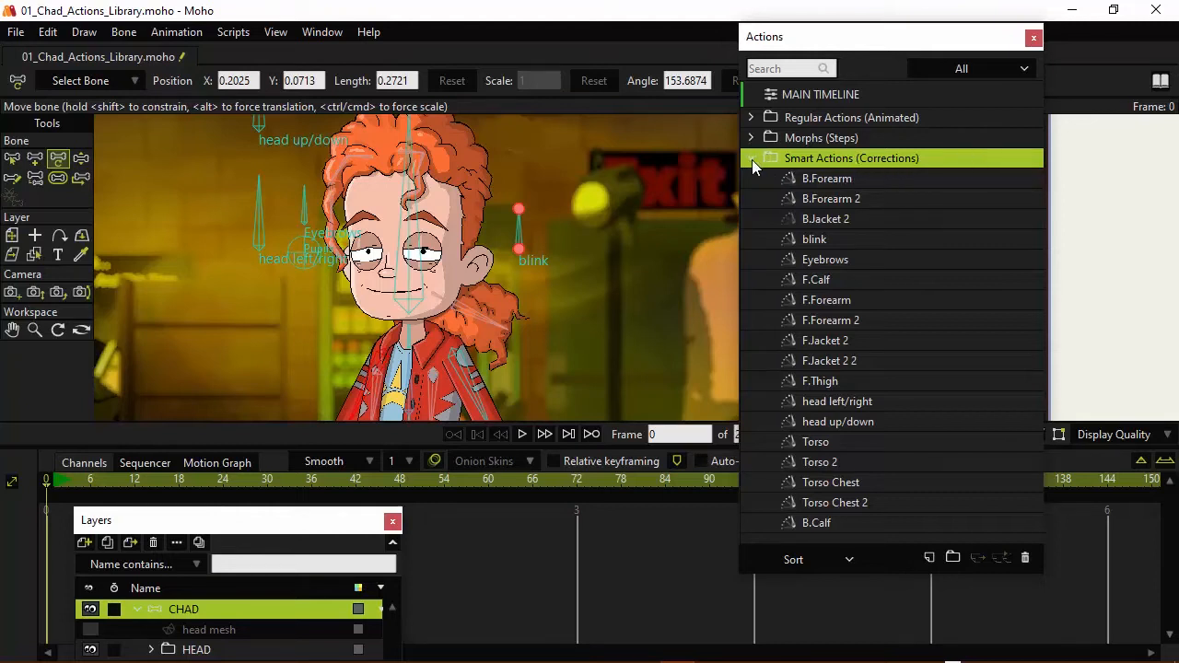
pyautogui.click(751, 158)
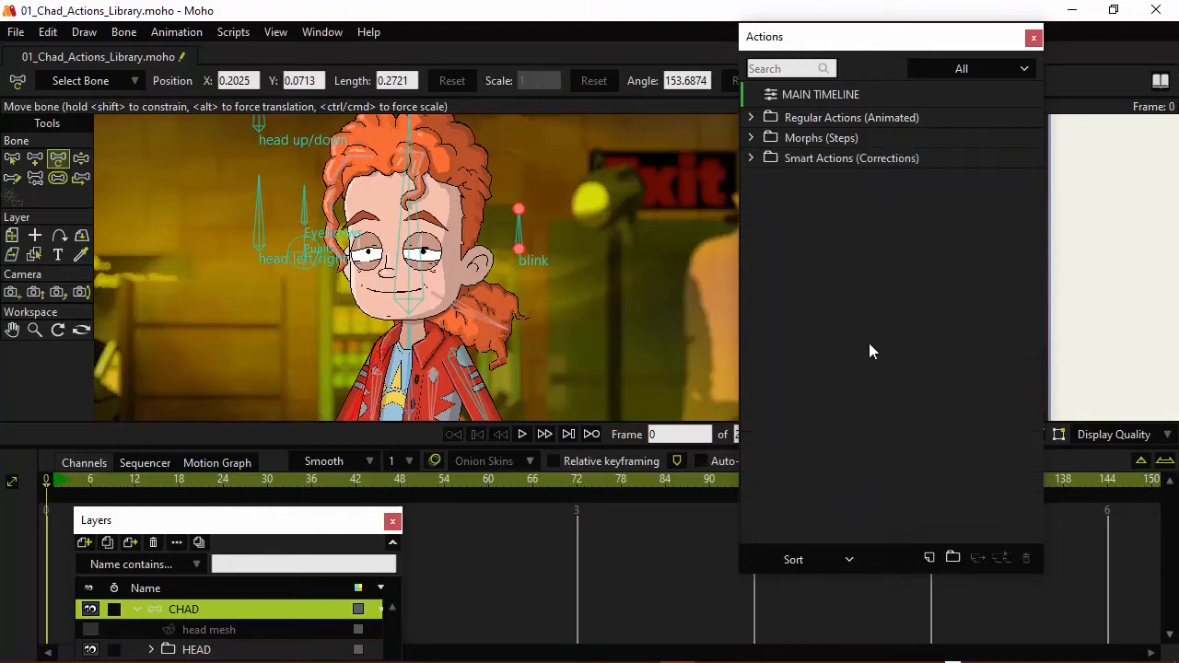
pyautogui.moveTo(928, 422)
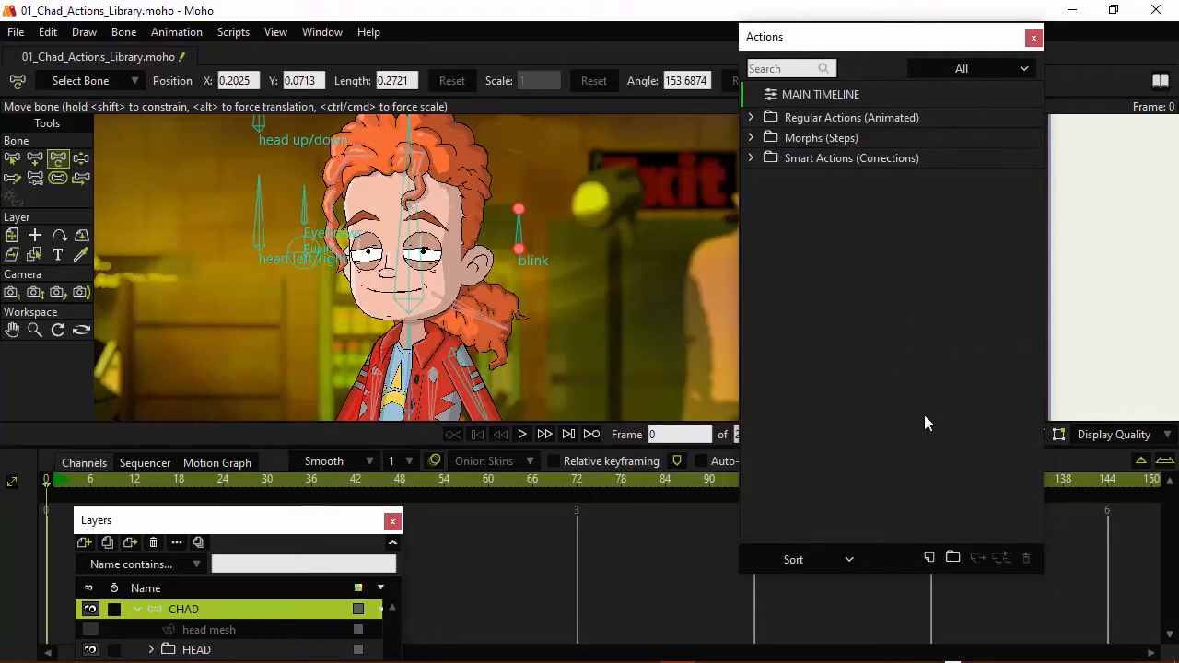
# - Create an 'Action Dials (Head Controls)' folder and re-expand Smart Actions (Corrections)
pyautogui.click(954, 558)
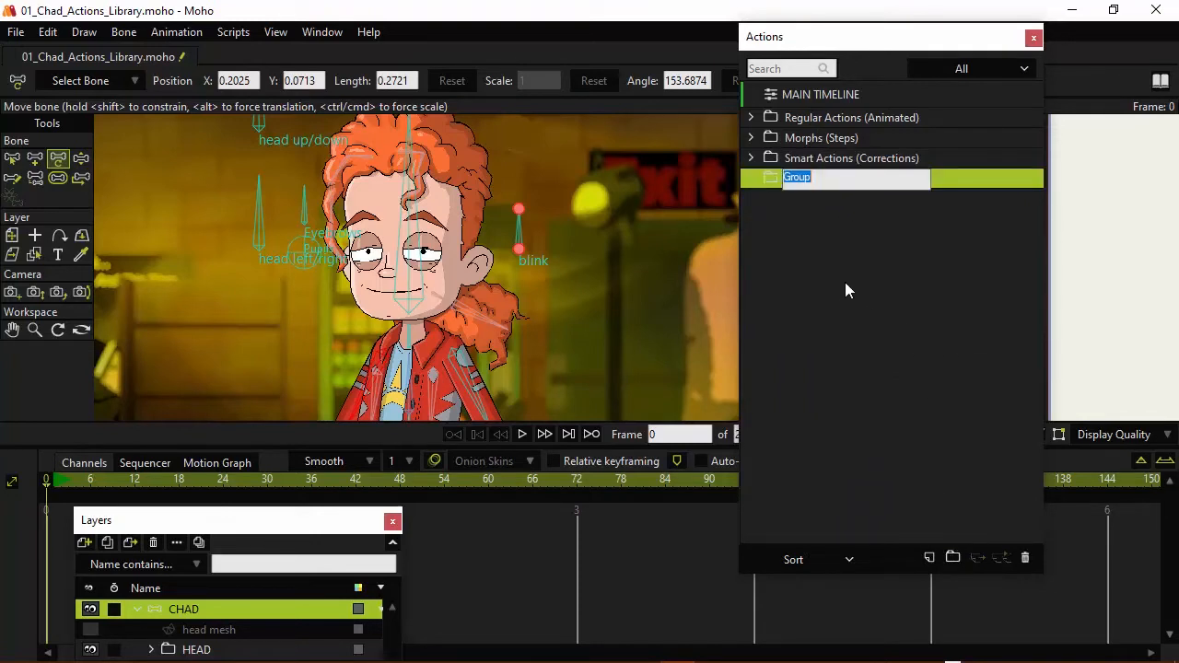
pyautogui.write('s')
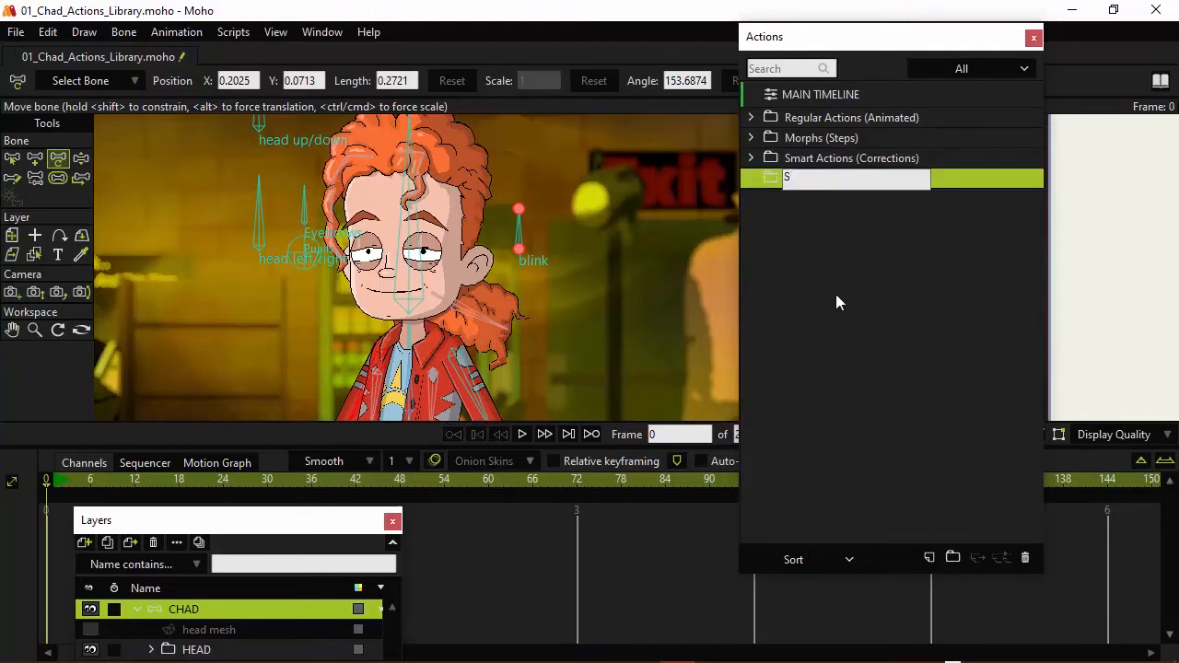
pyautogui.write('Action Dials')
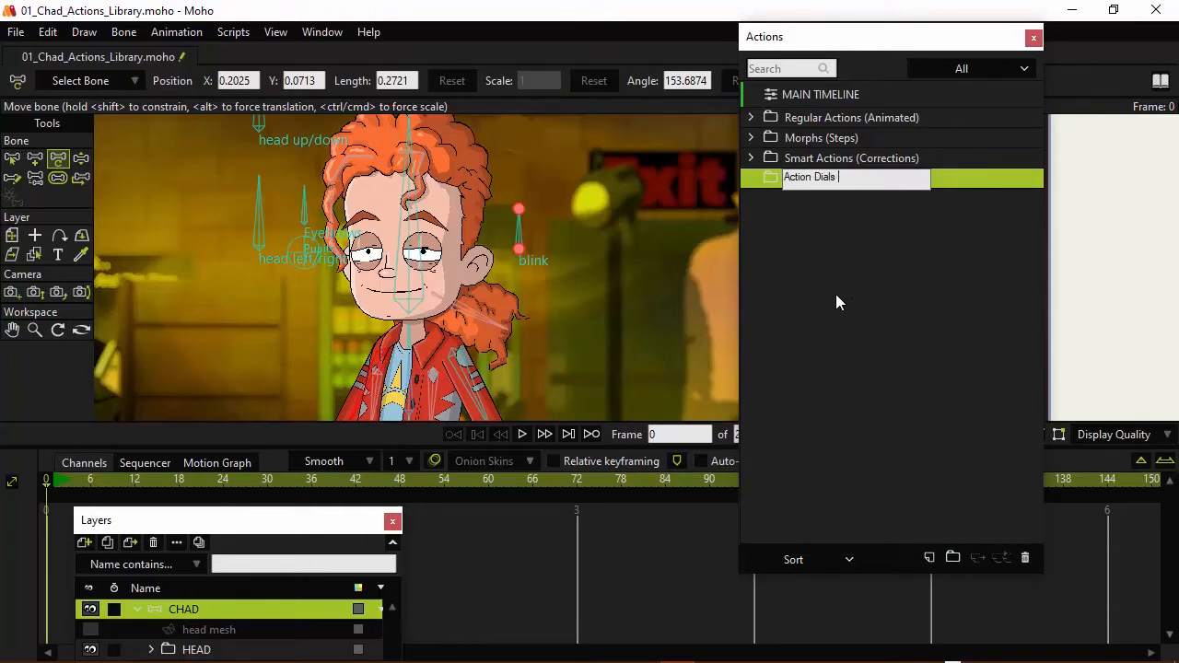
pyautogui.write('(hea')
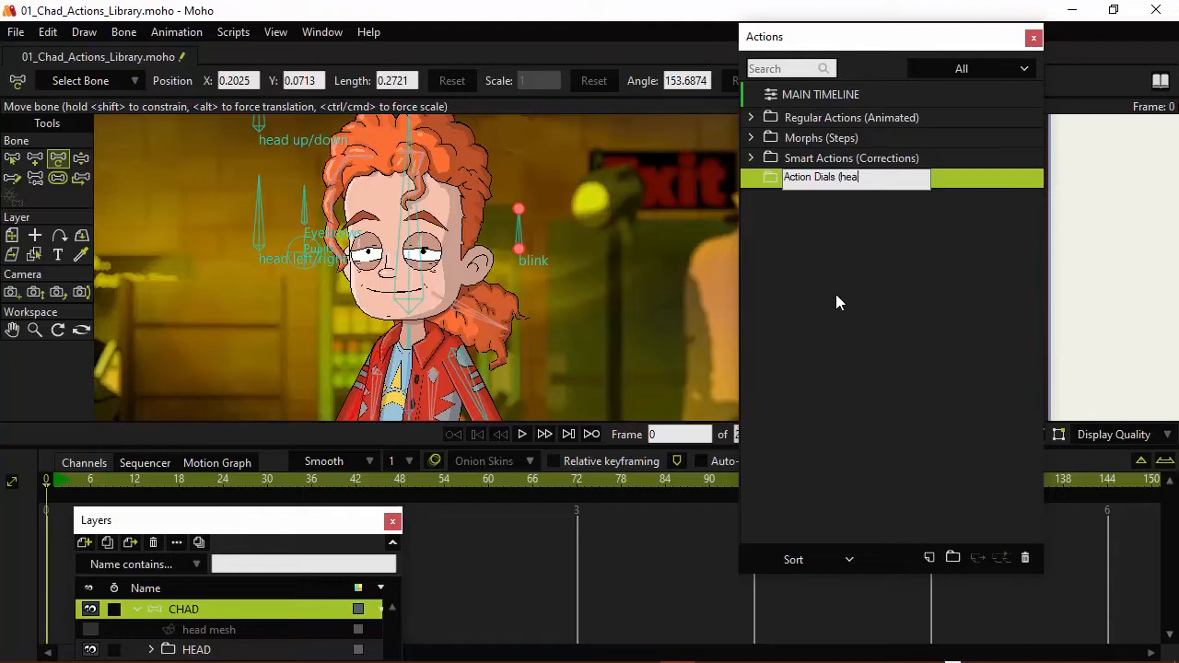
pyautogui.write('Head')
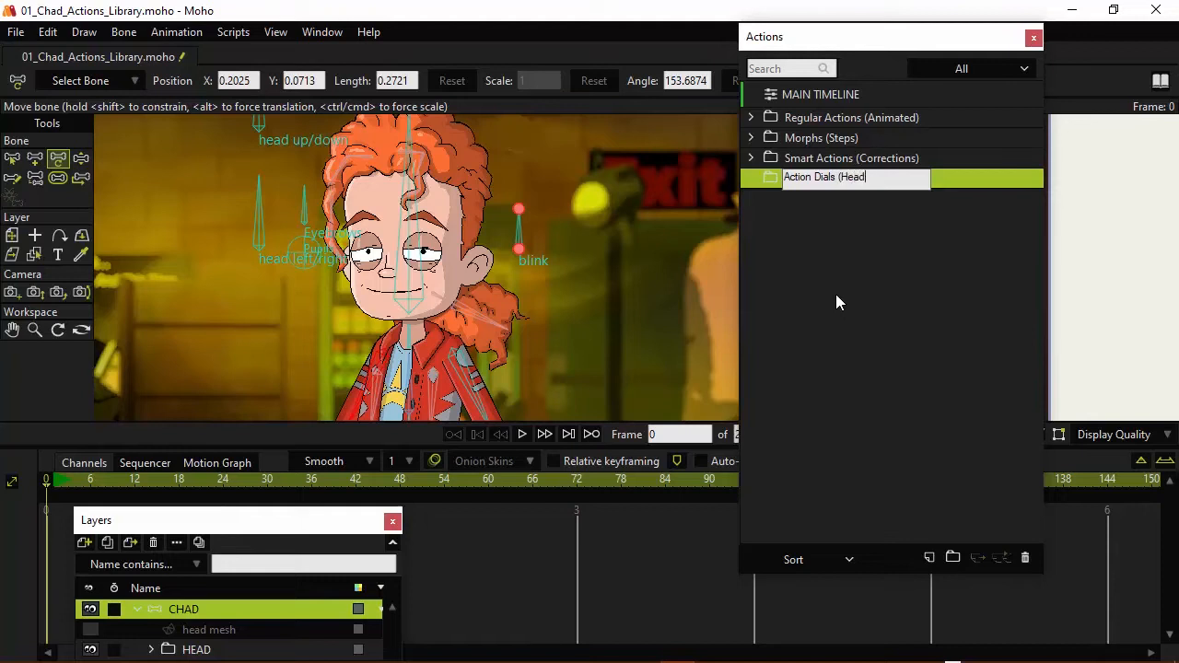
pyautogui.write('Controls)')
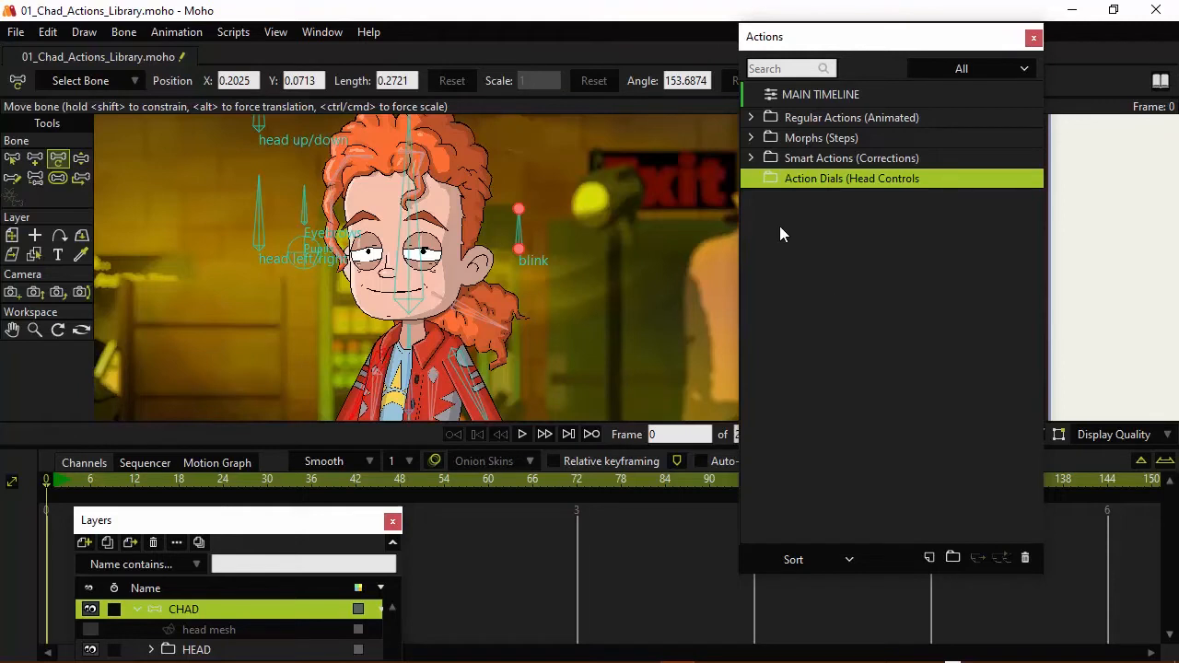
pyautogui.click(751, 158)
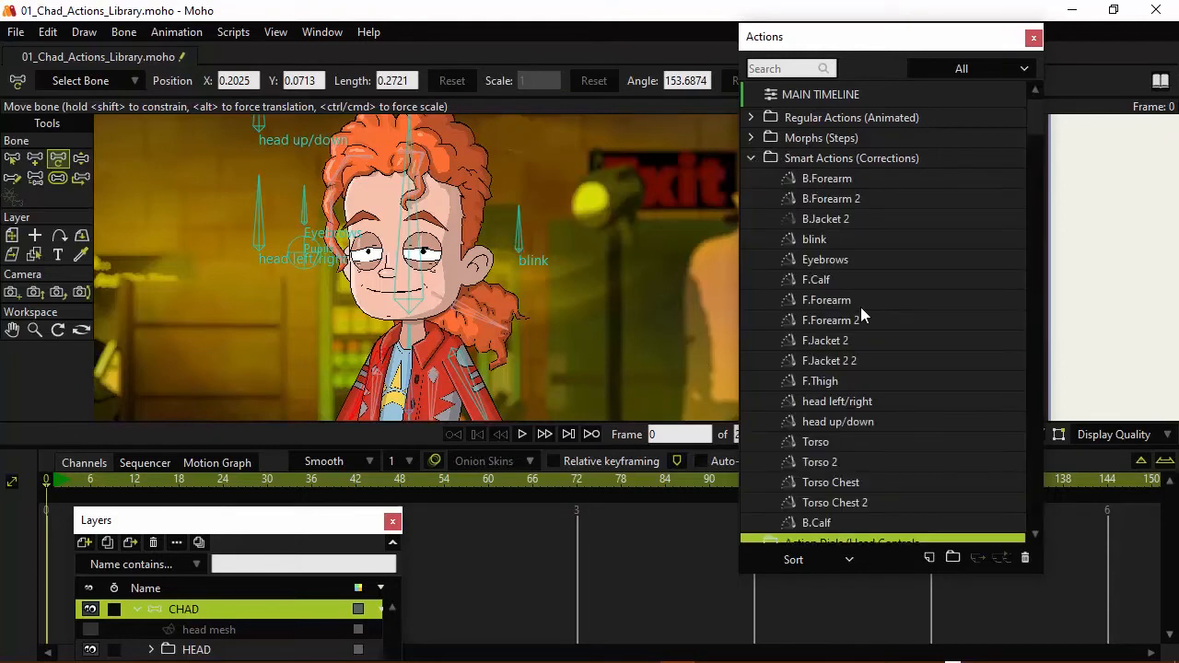
pyautogui.moveTo(93, 103)
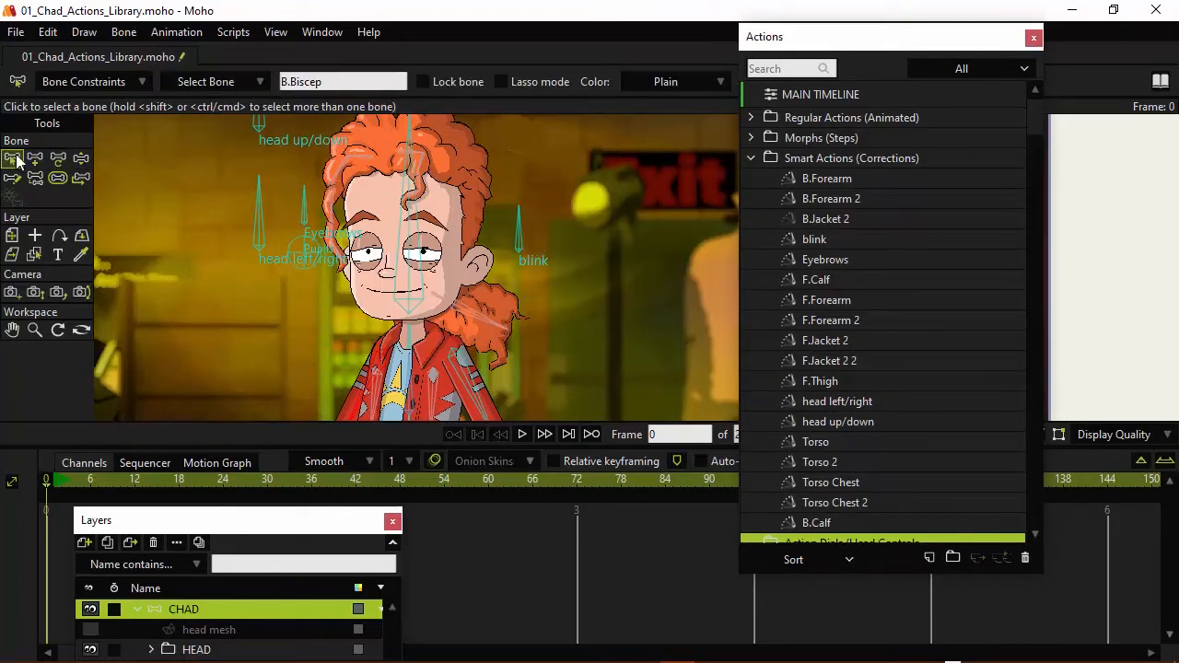
pyautogui.moveTo(14, 158)
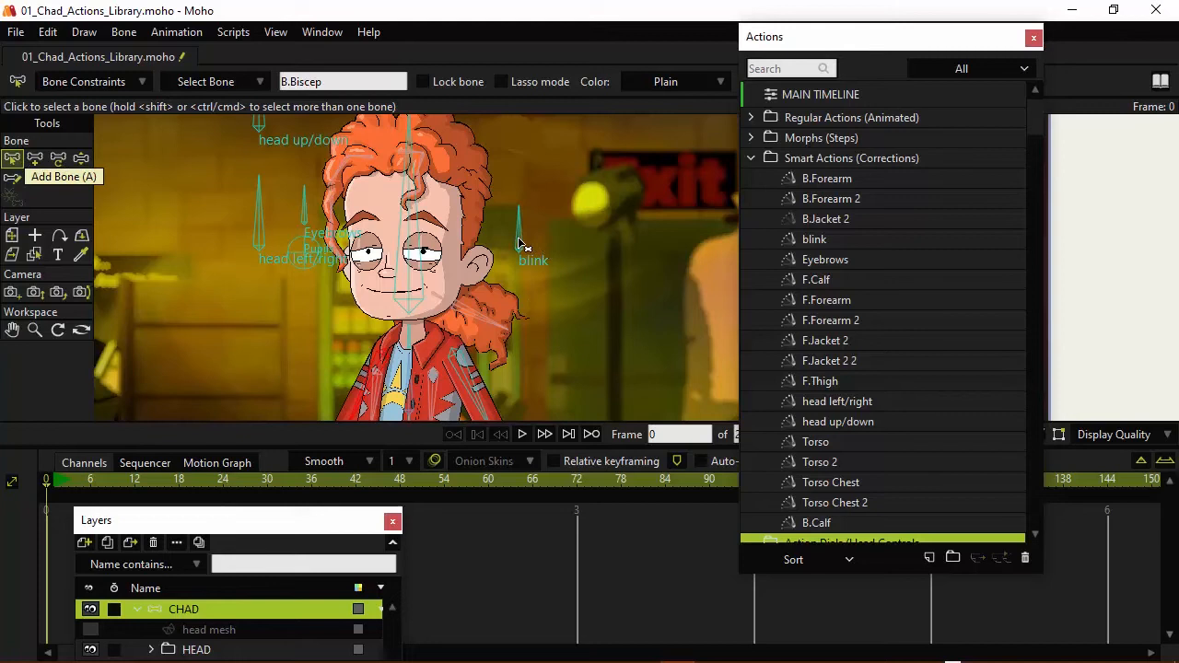
# - Select the blink bone to highlight its blink action in Smart Actions
pyautogui.click(814, 238)
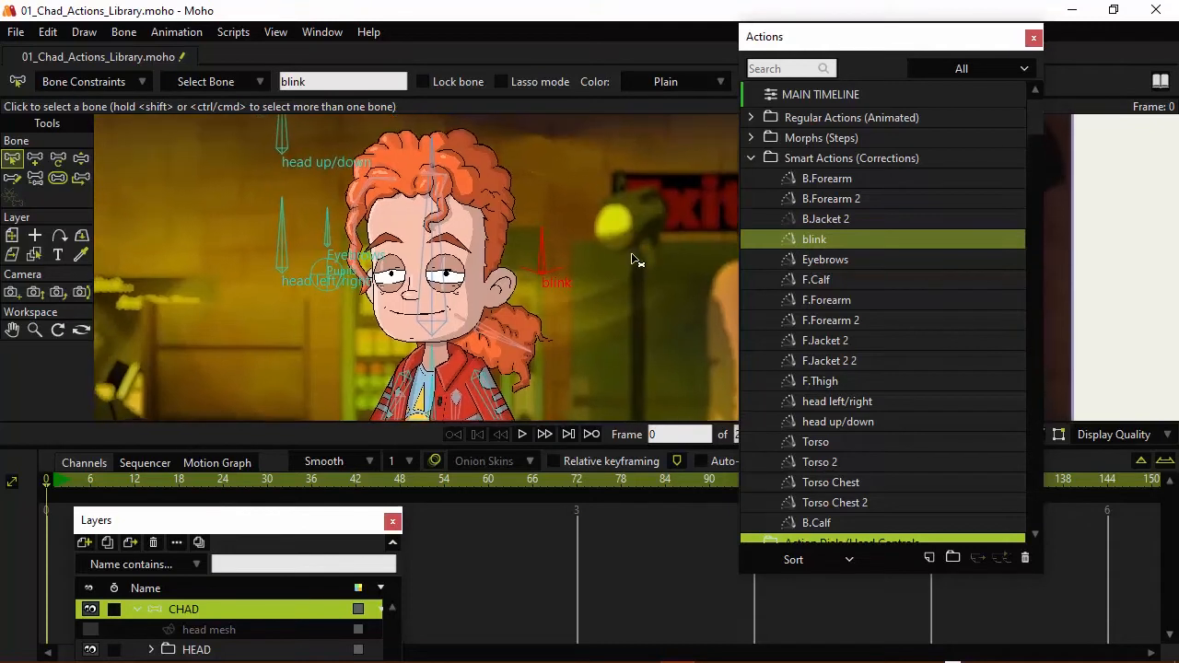
pyautogui.moveTo(656, 254)
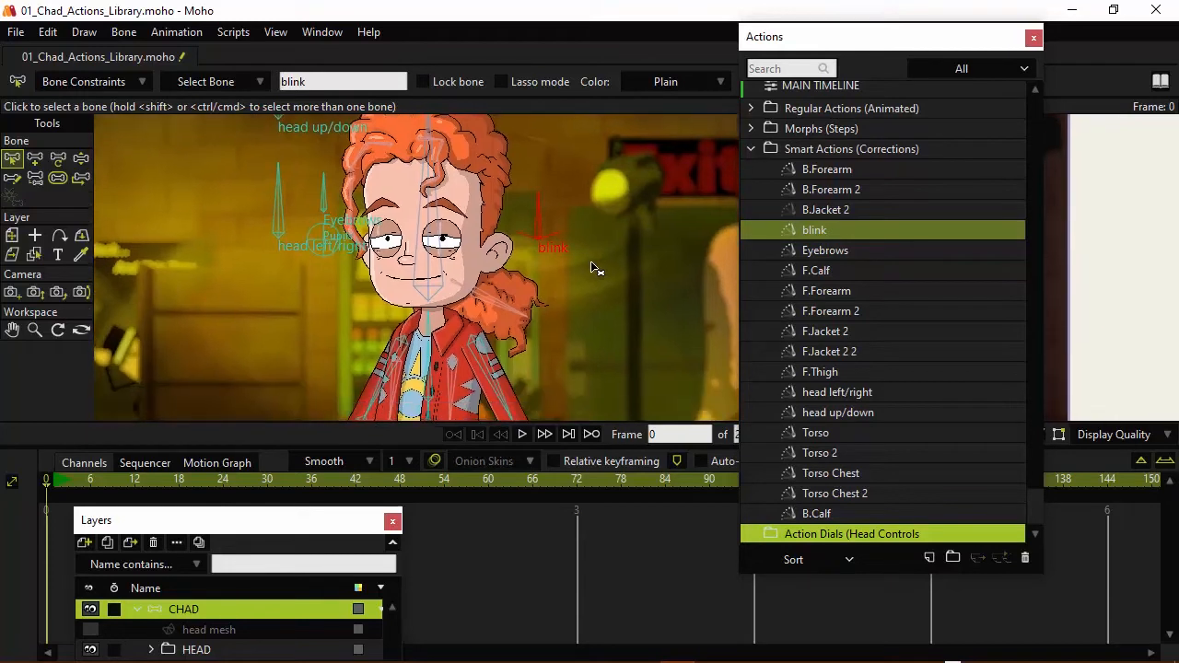
pyautogui.moveTo(597, 269)
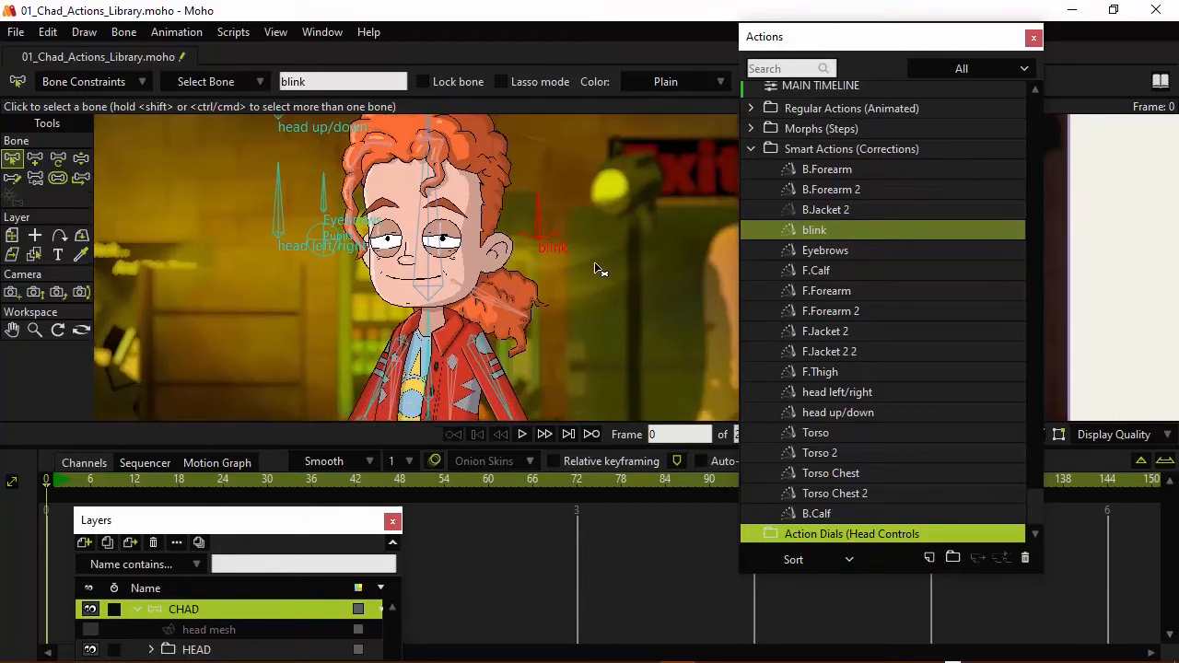
pyautogui.moveTo(603, 267)
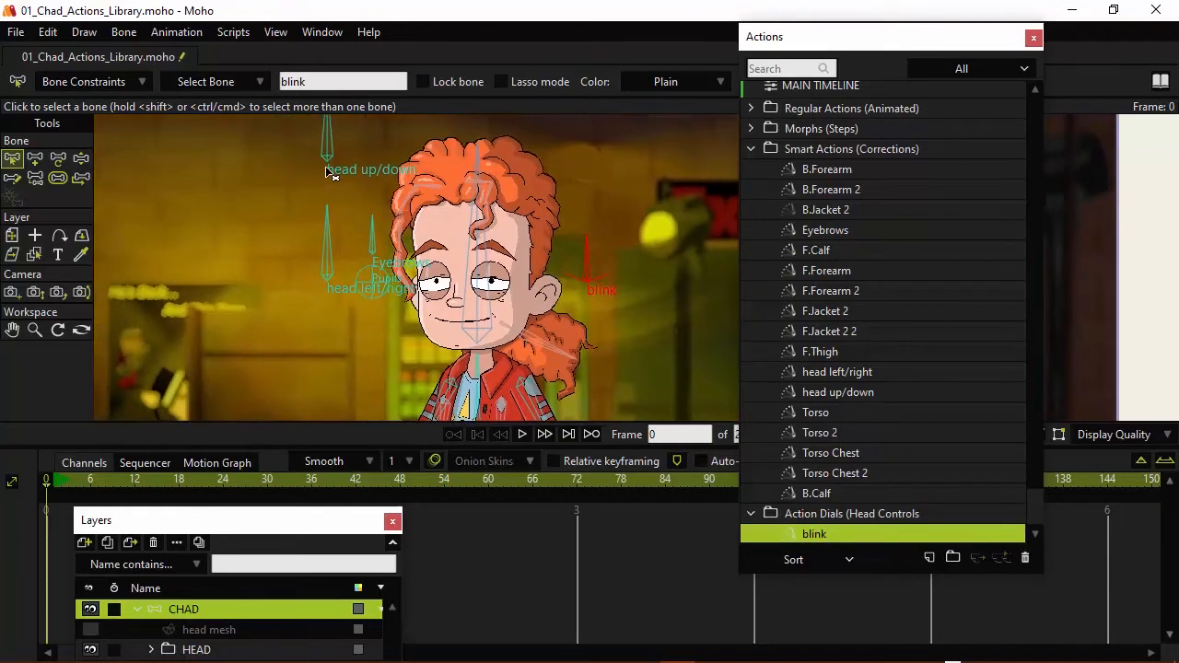
# - Select the head up/down, head left/right and Eyebrows actions for Action Dials
pyautogui.click(837, 391)
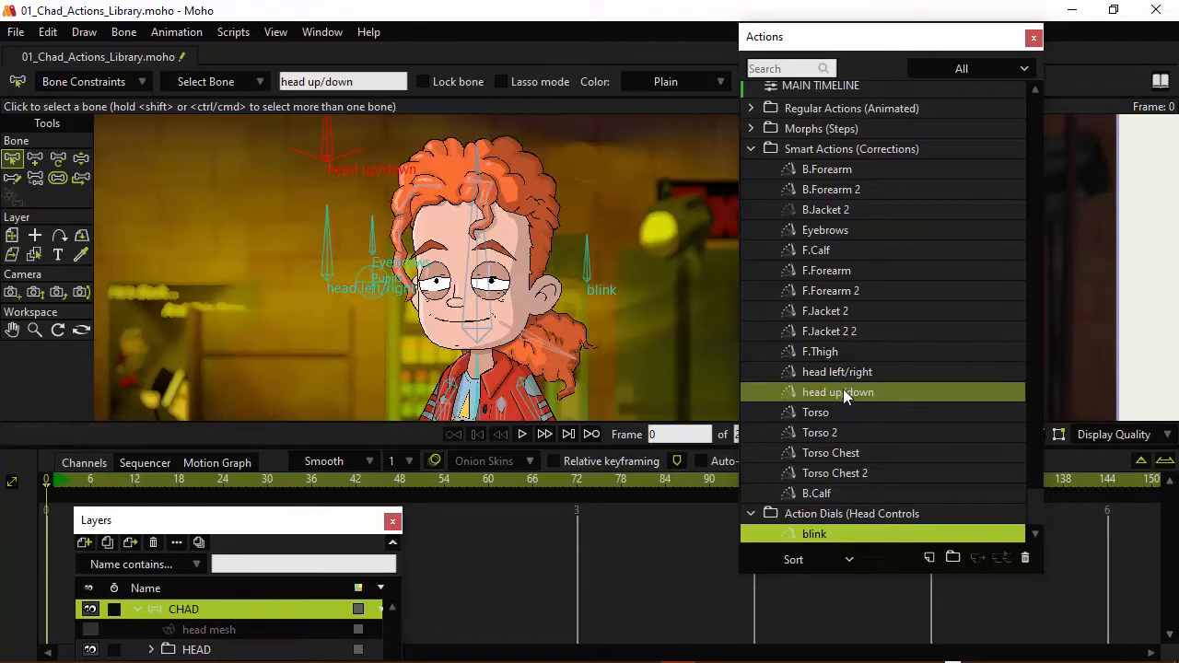
pyautogui.click(837, 392)
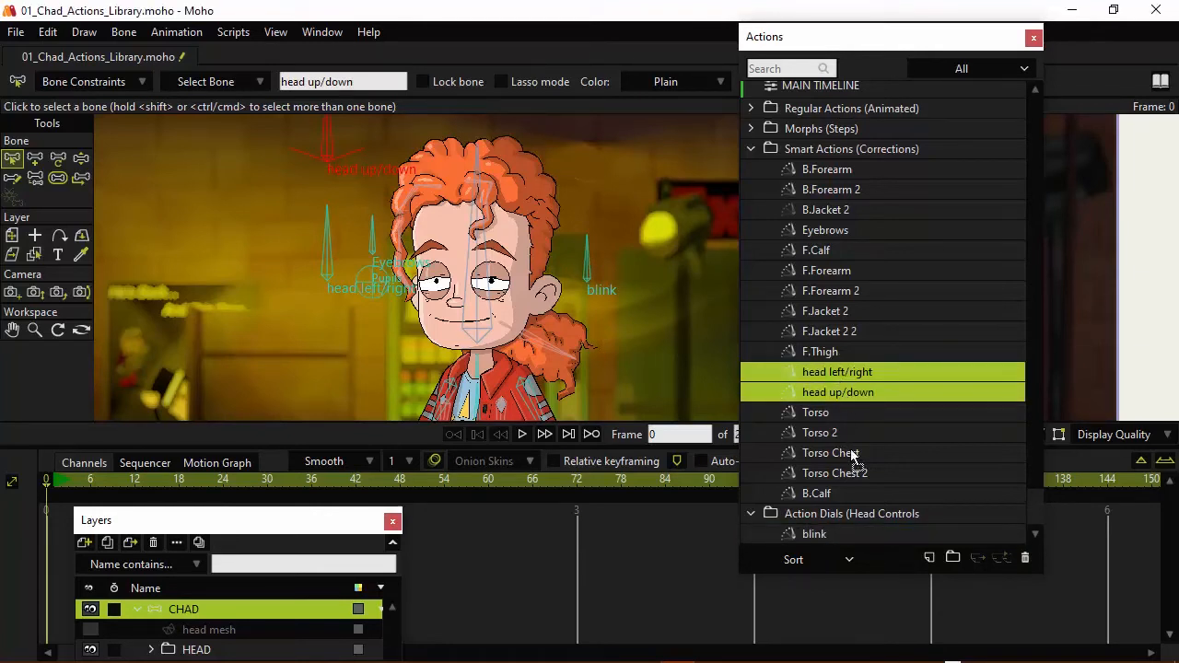
pyautogui.scroll(-3)
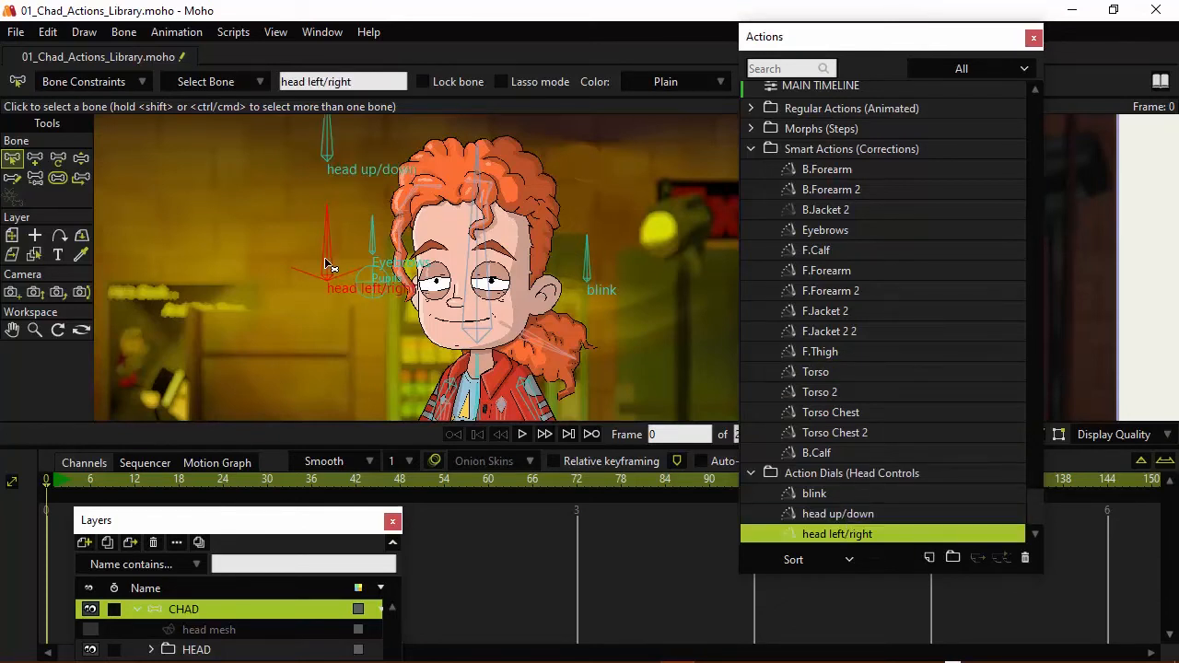
pyautogui.click(825, 230)
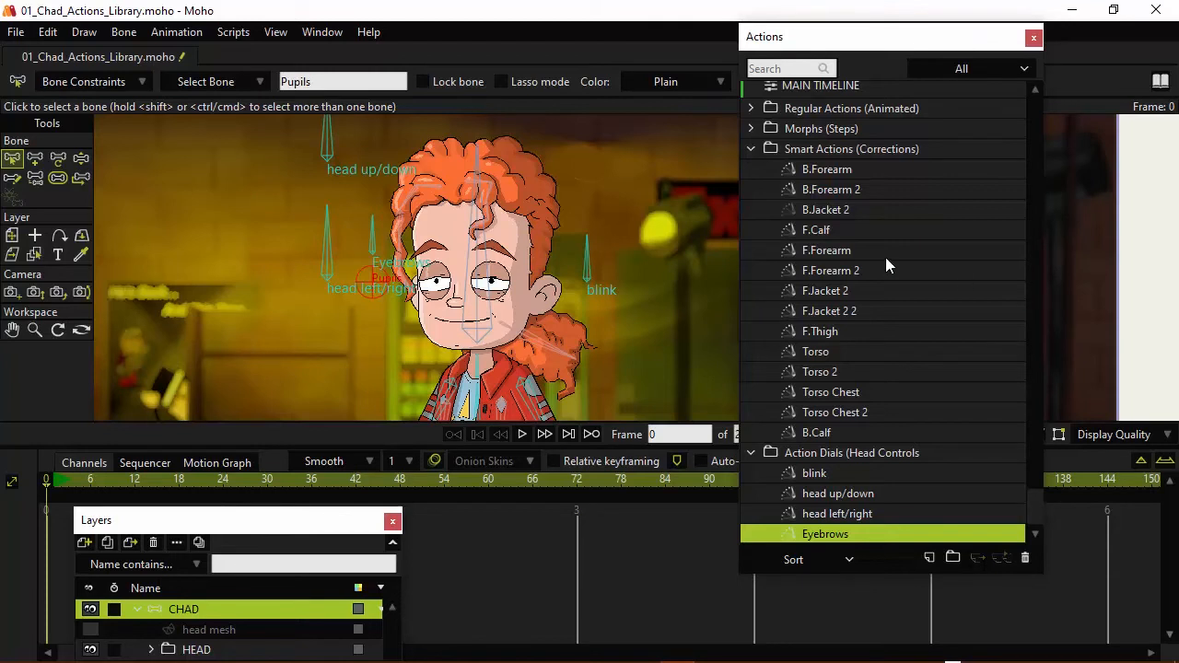
pyautogui.moveTo(889, 267)
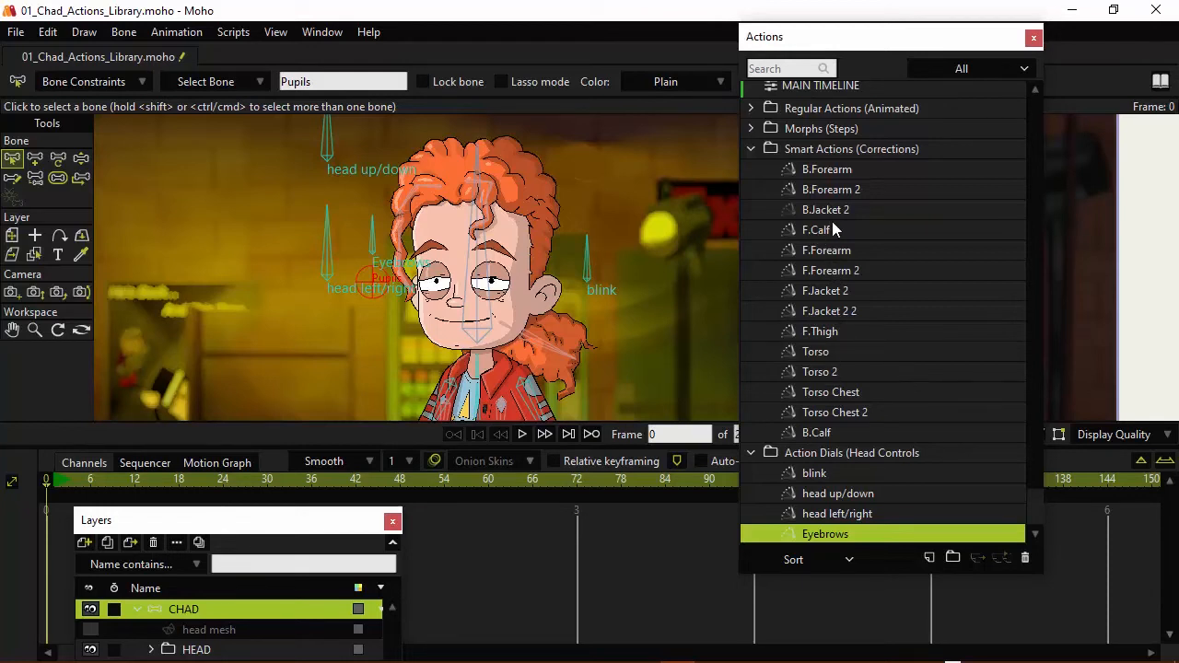
pyautogui.moveTo(751, 152)
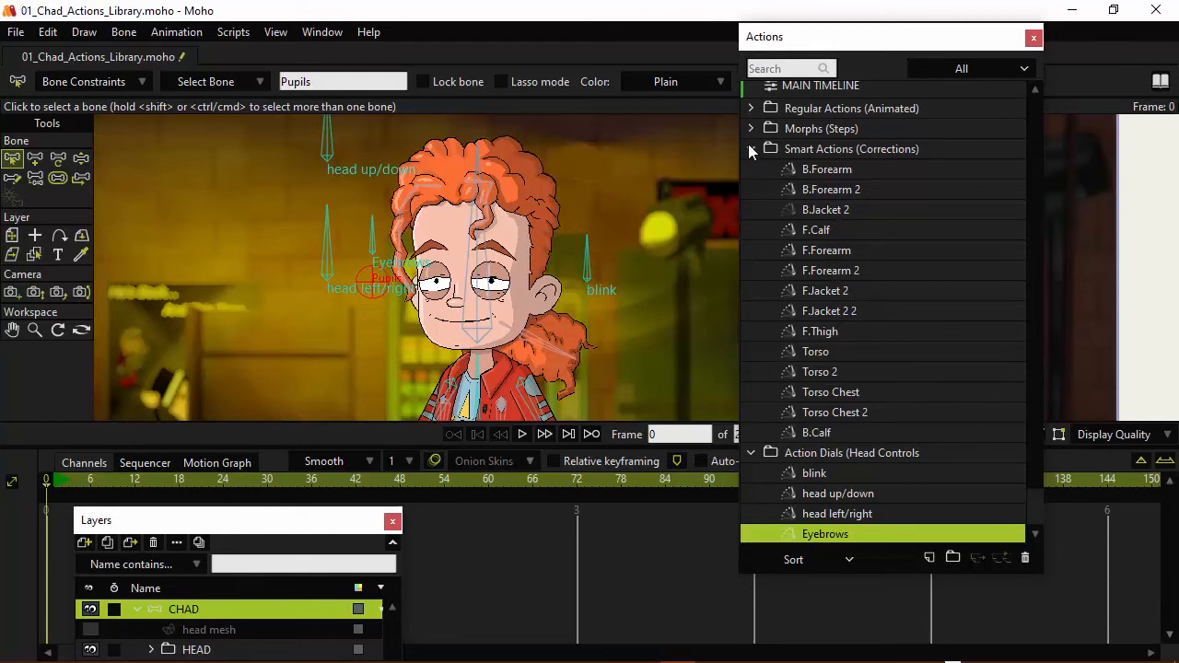
# - Collapse Smart Actions and Action Dials, then view frame 6 of 08_Chad_Actions_Library.moho
pyautogui.click(752, 148)
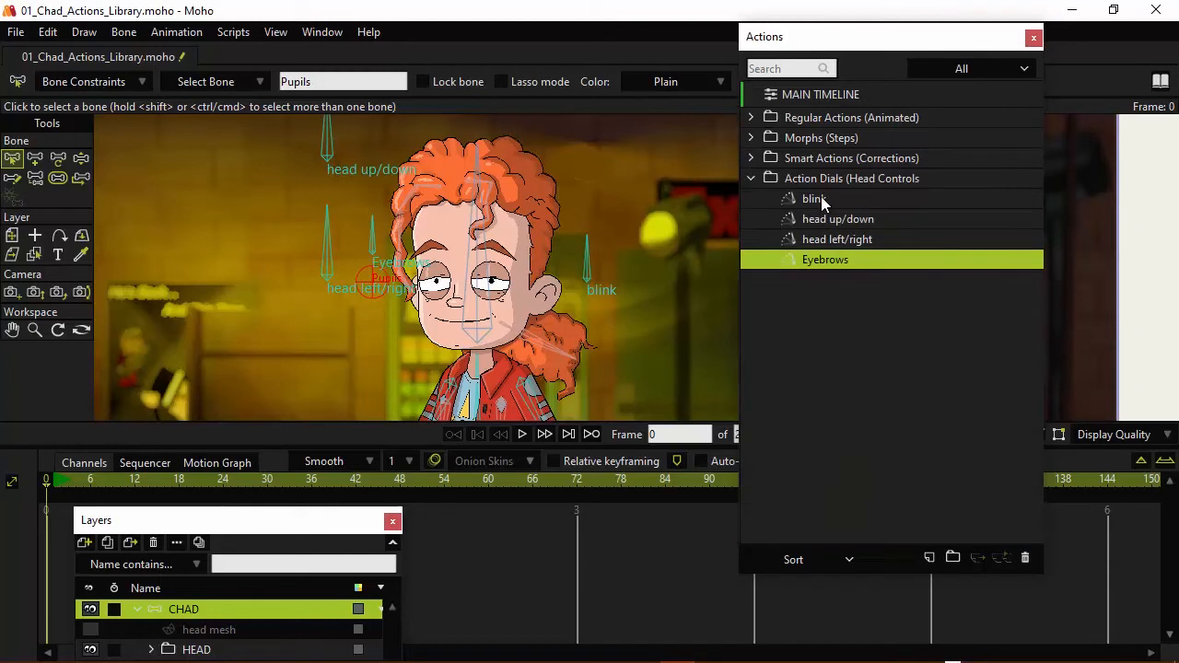
pyautogui.click(751, 178)
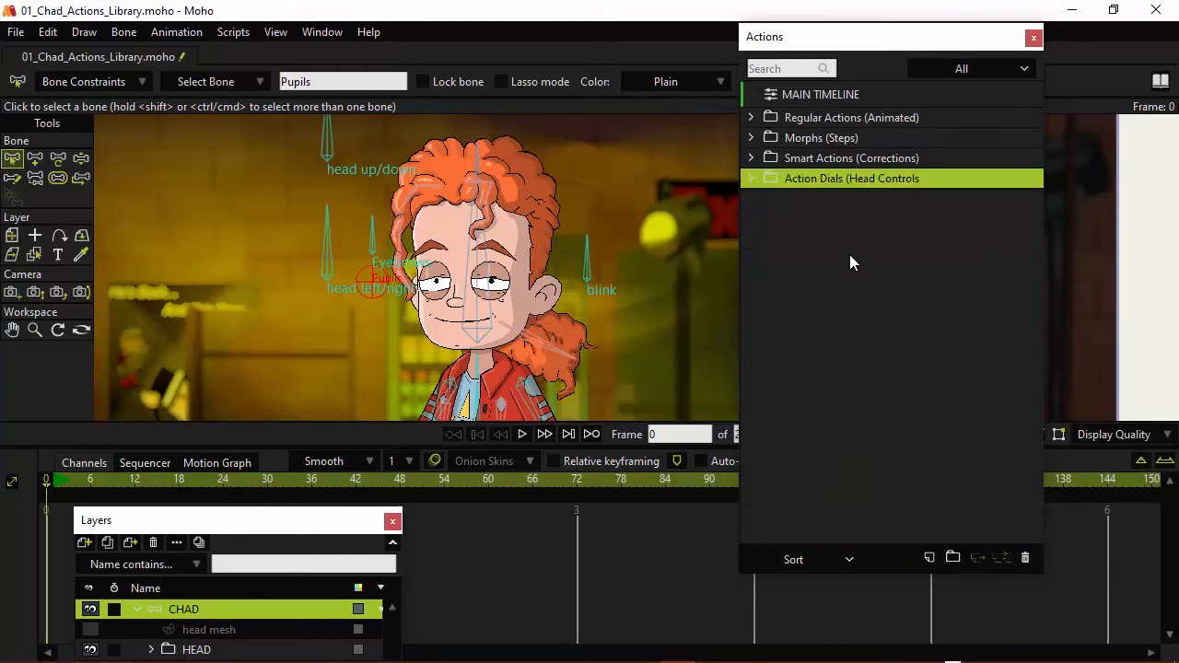
pyautogui.moveTo(852, 261)
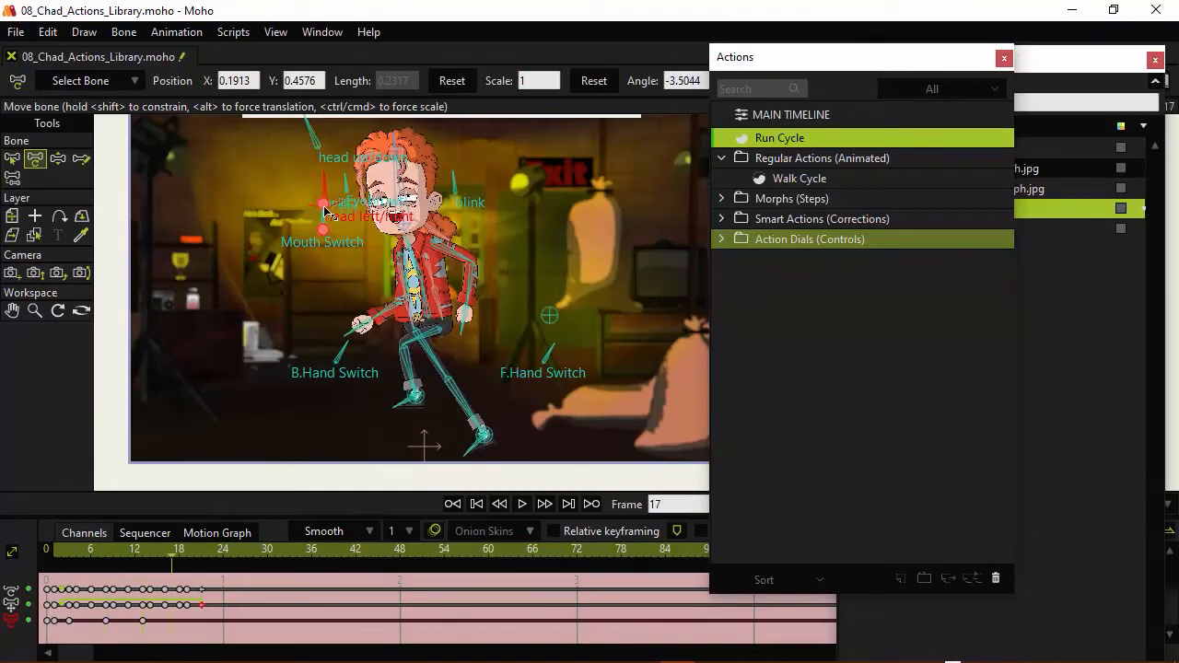
pyautogui.click(91, 549)
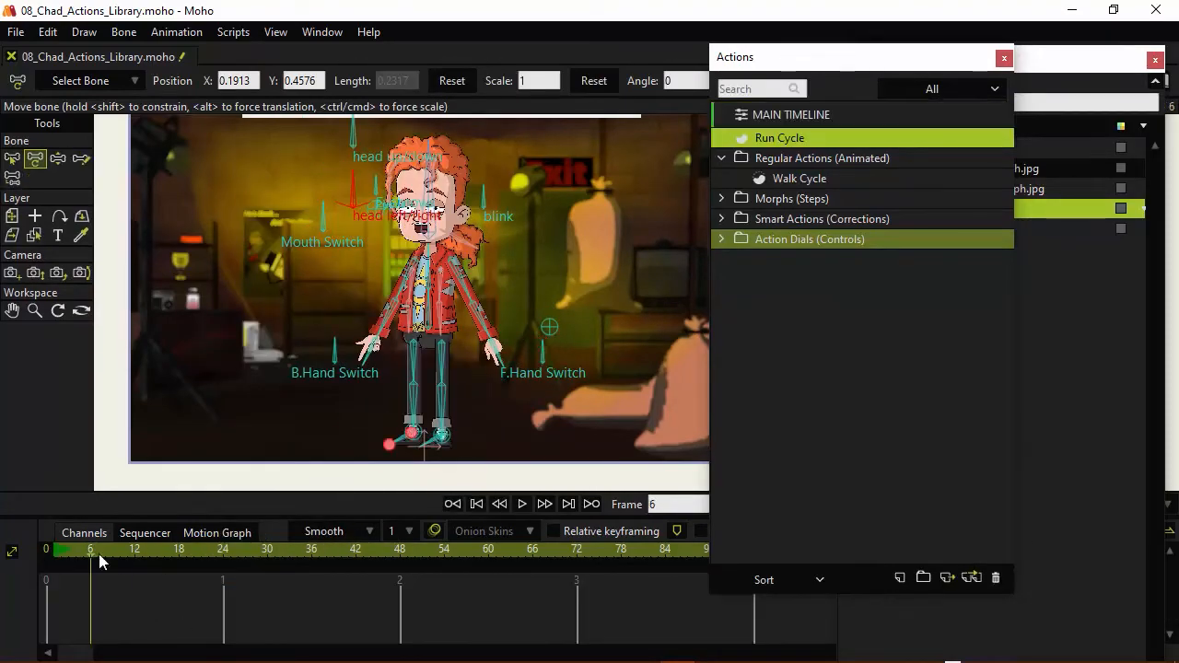